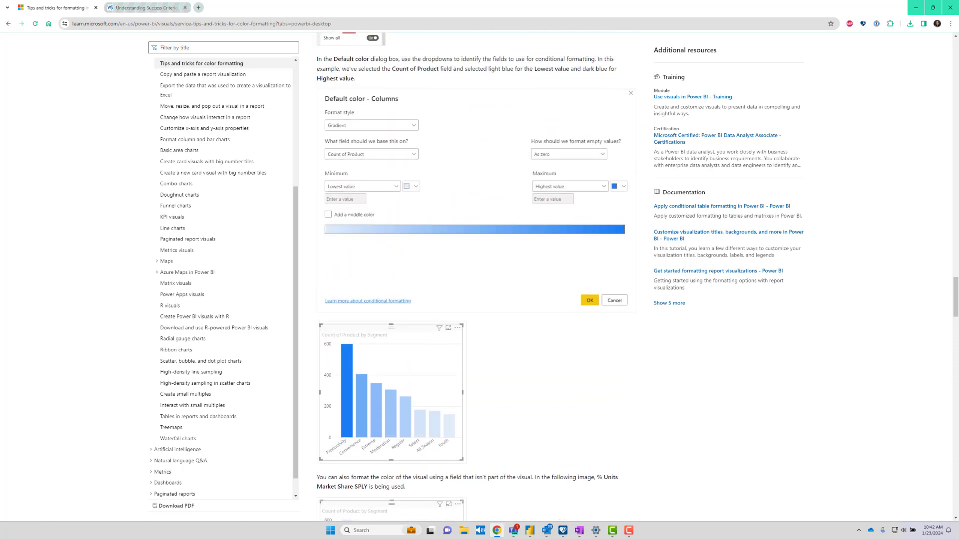
# Step: Bring up the WCAG Non-text Contrast page and highlight the word Non-text in its title
pyautogui.scroll(-3)
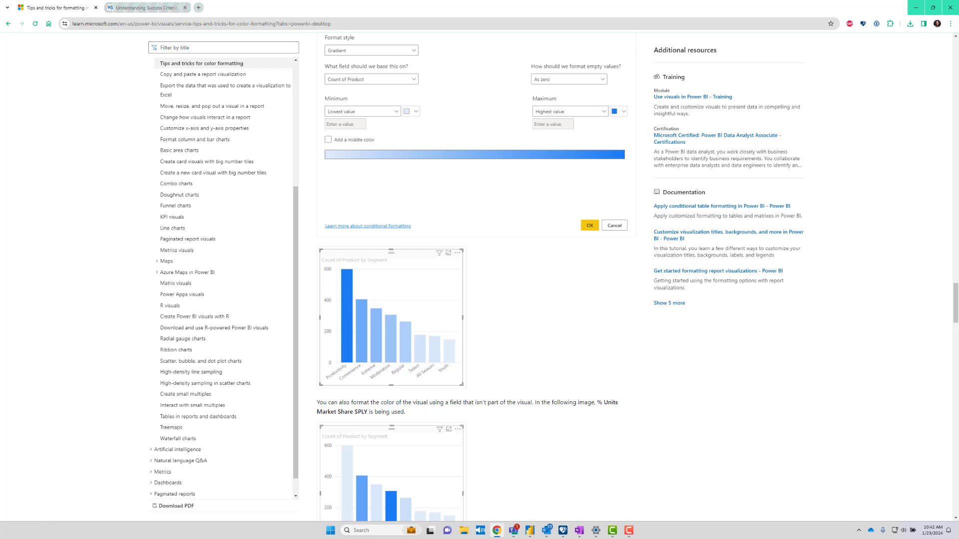
pyautogui.click(144, 7)
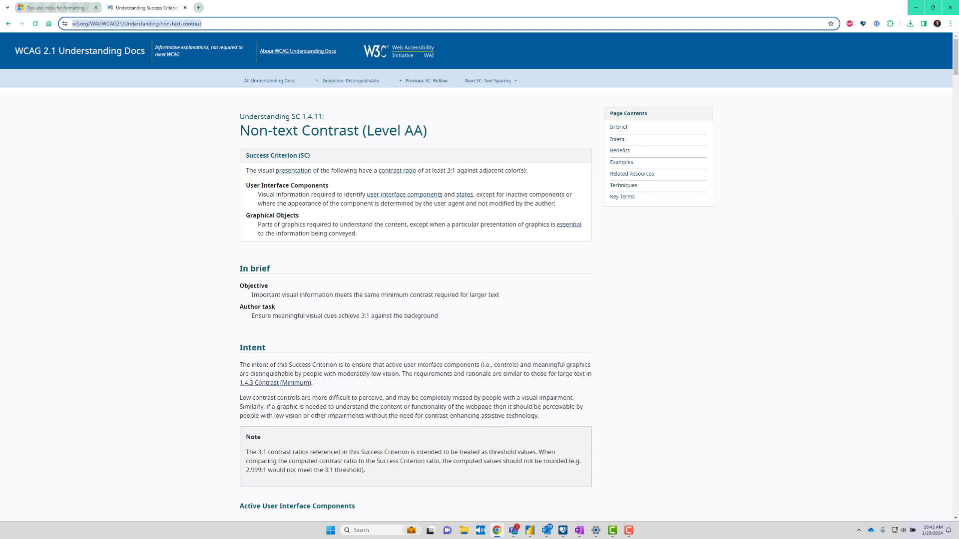
pyautogui.scroll(-3)
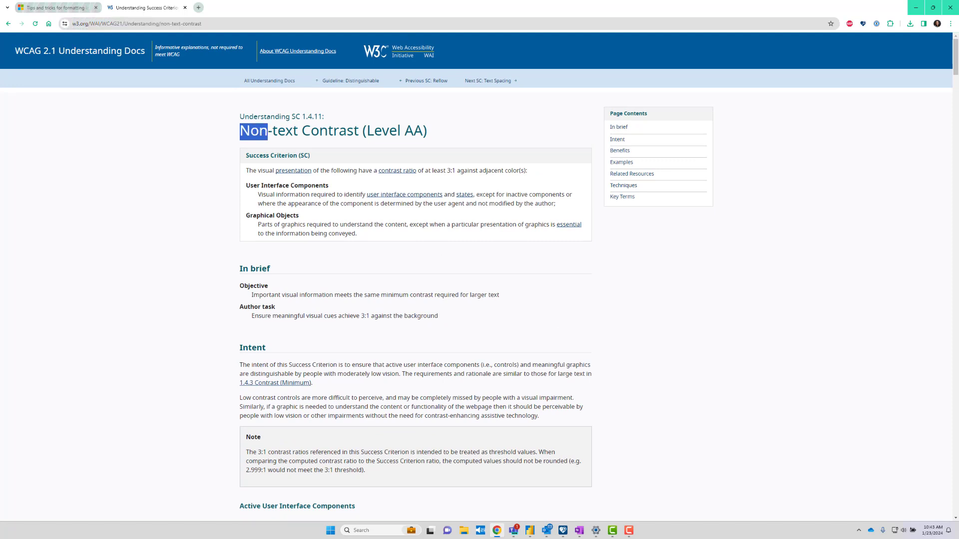
pyautogui.doubleClick(268, 130)
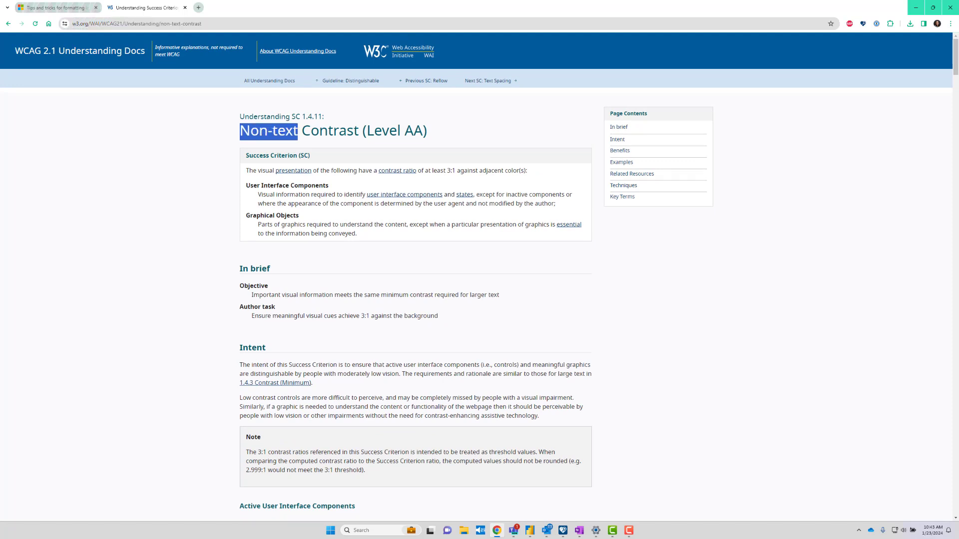
pyautogui.scroll(-3)
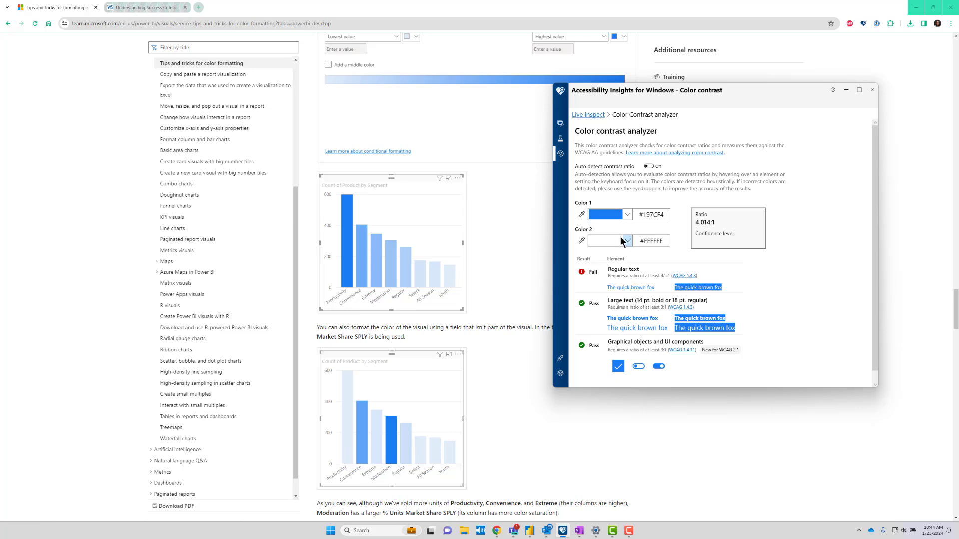
pyautogui.moveTo(720, 227)
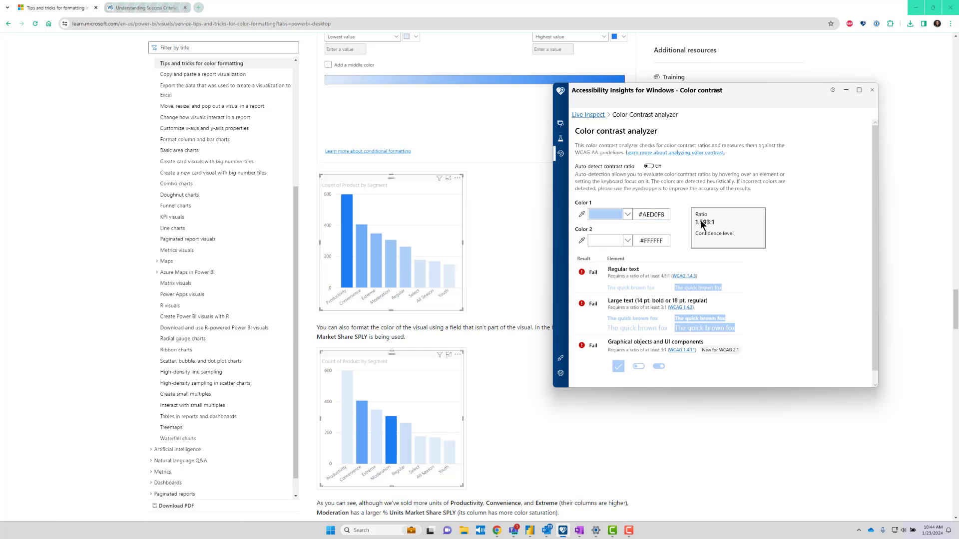
pyautogui.moveTo(624, 225)
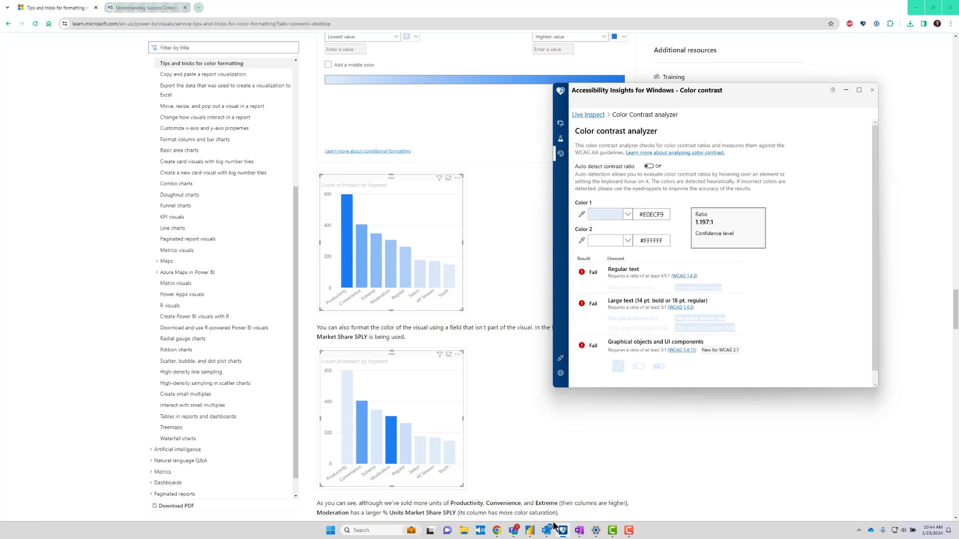
# Step: Sample a pale bar colour from the Power BI sales chart as Color 1, giving 1.173:1 against white
pyautogui.click(545, 530)
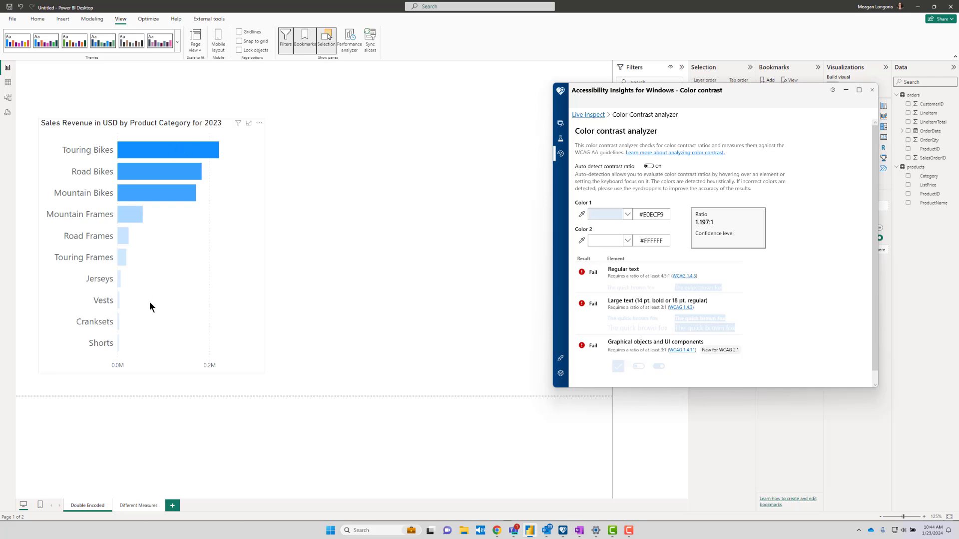
pyautogui.moveTo(190, 136)
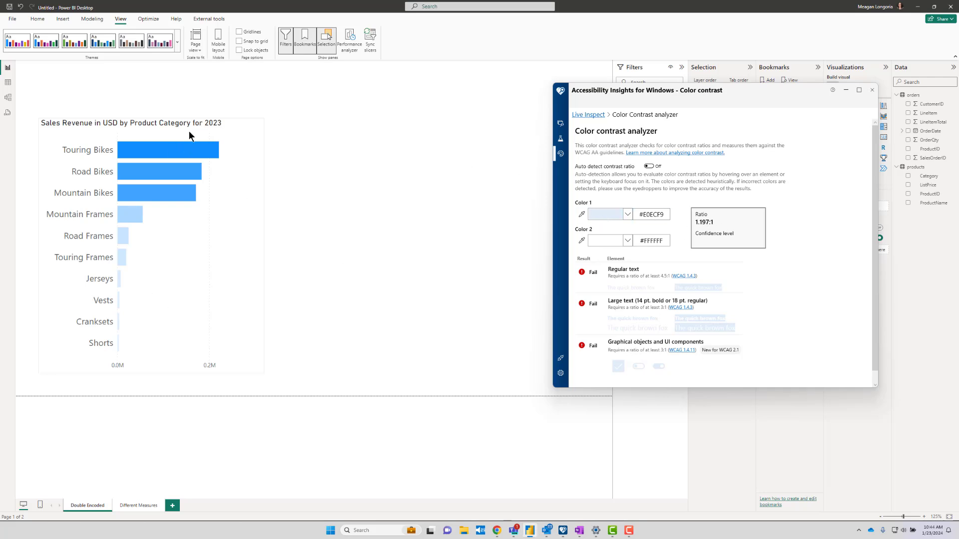
pyautogui.moveTo(197, 141)
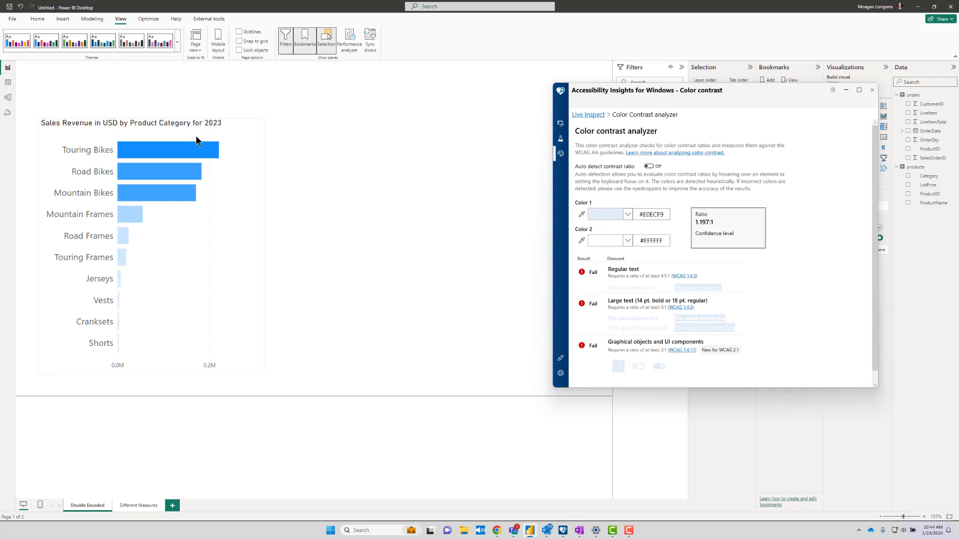
pyautogui.moveTo(208, 162)
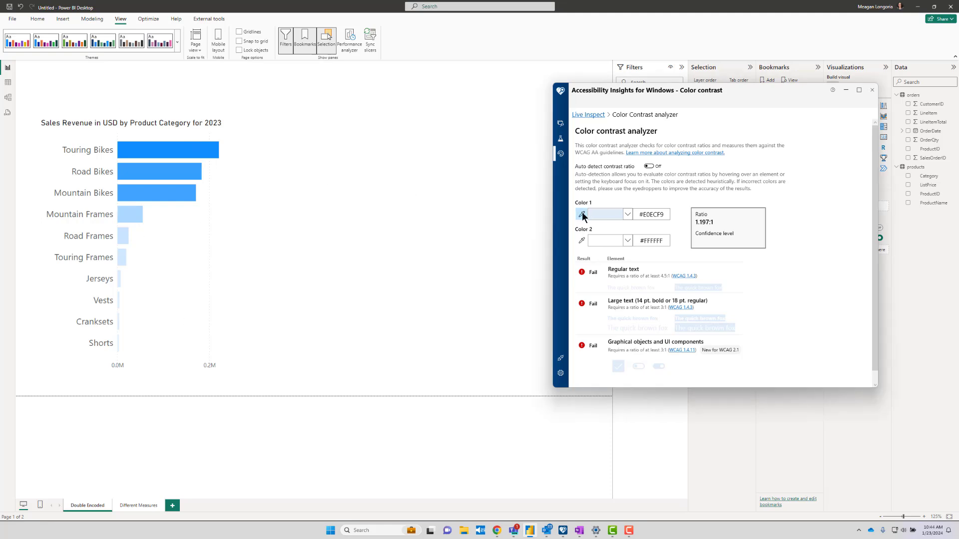
pyautogui.click(581, 214)
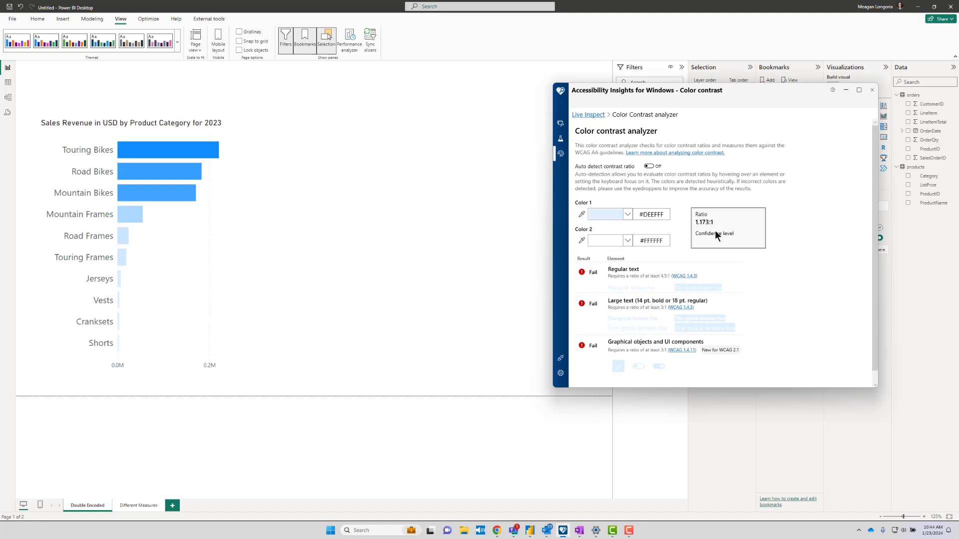
pyautogui.moveTo(723, 222)
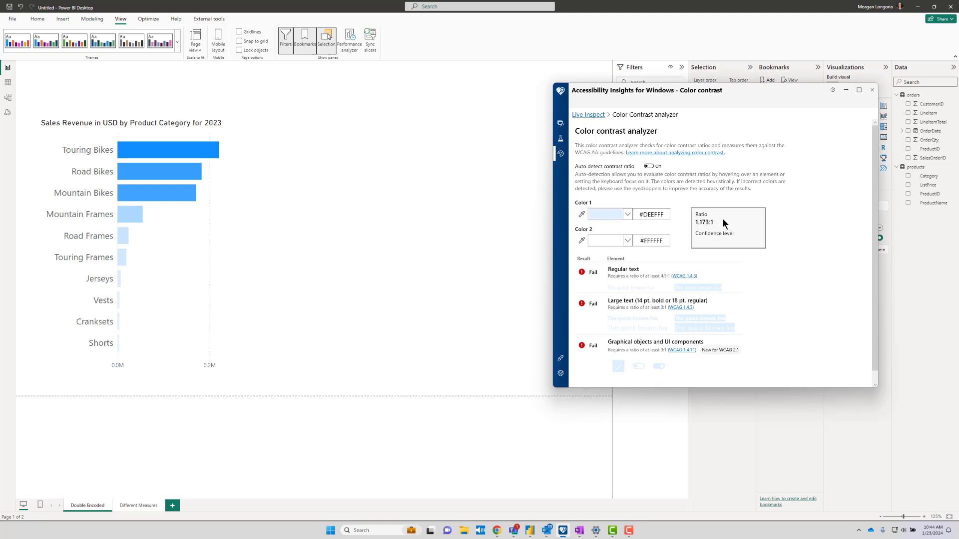
pyautogui.moveTo(301, 156)
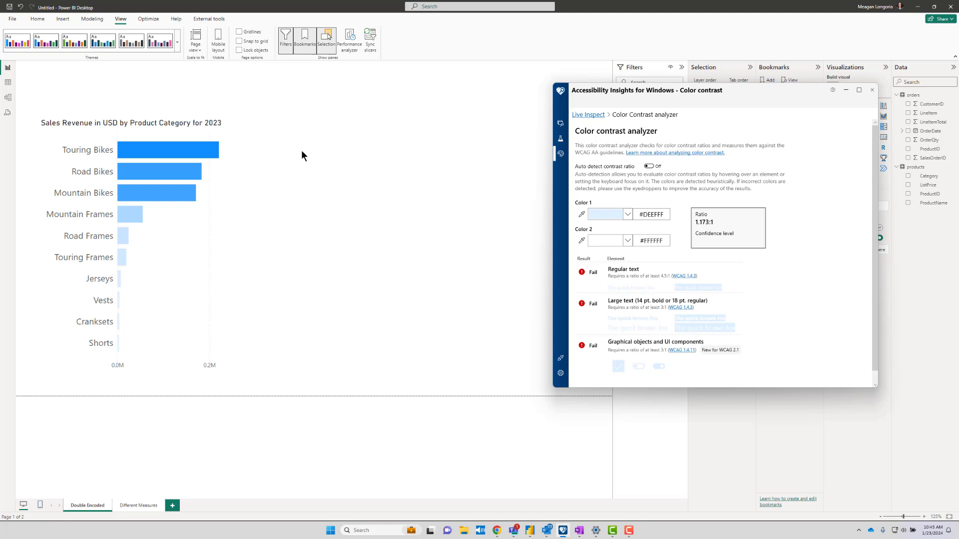
pyautogui.moveTo(127, 323)
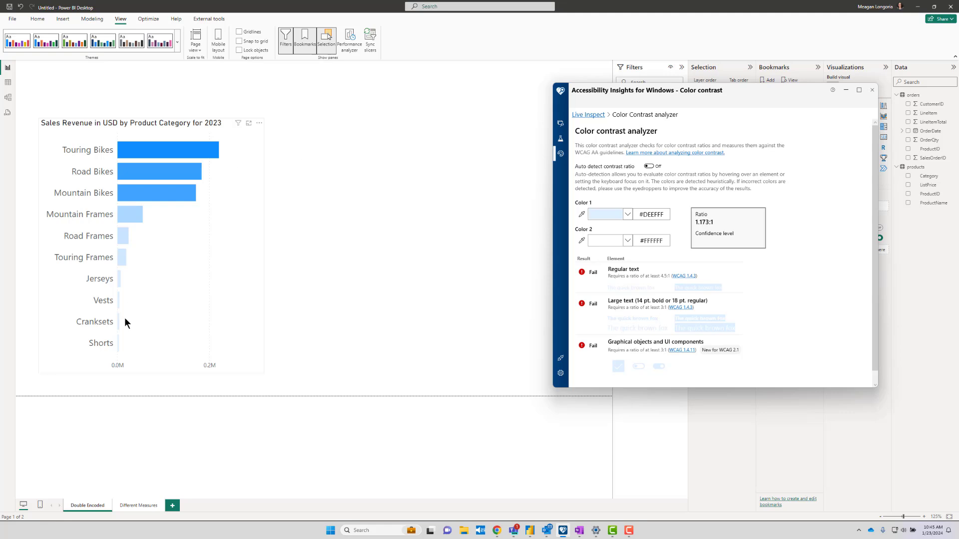
pyautogui.moveTo(119, 352)
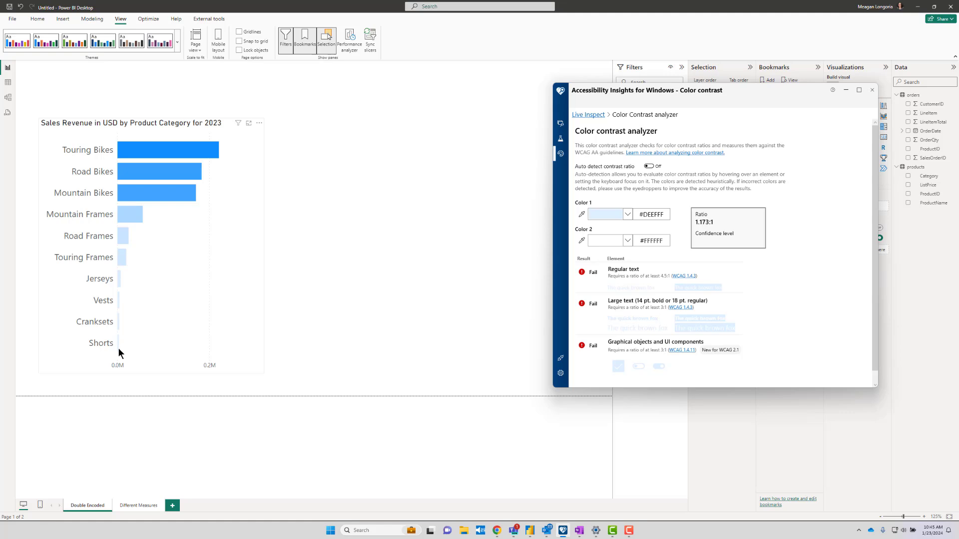
pyautogui.moveTo(119, 350)
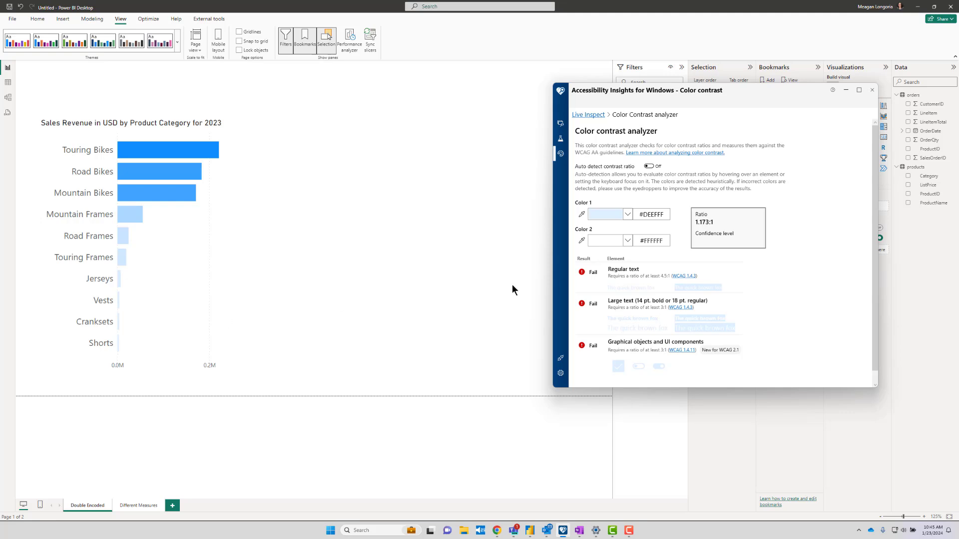
pyautogui.moveTo(477, 181)
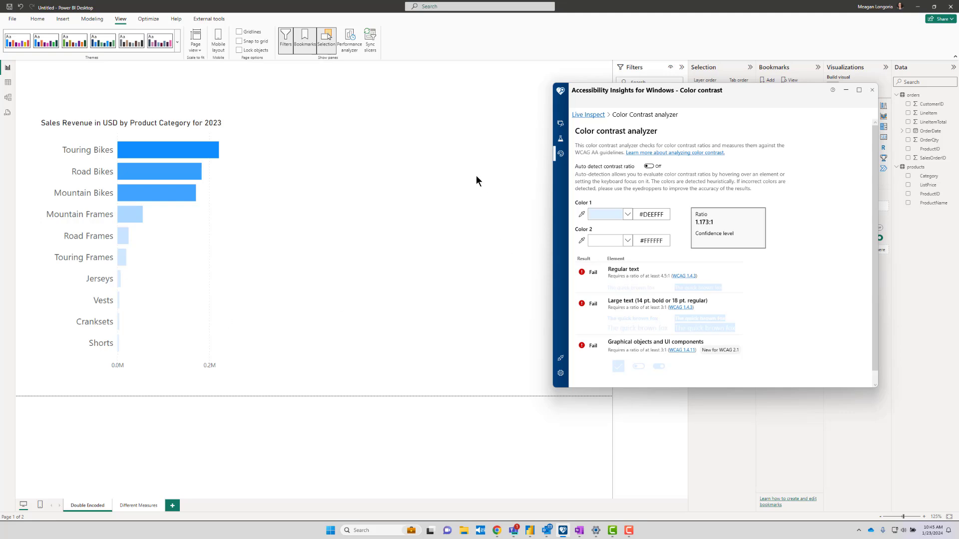
pyautogui.moveTo(698, 99)
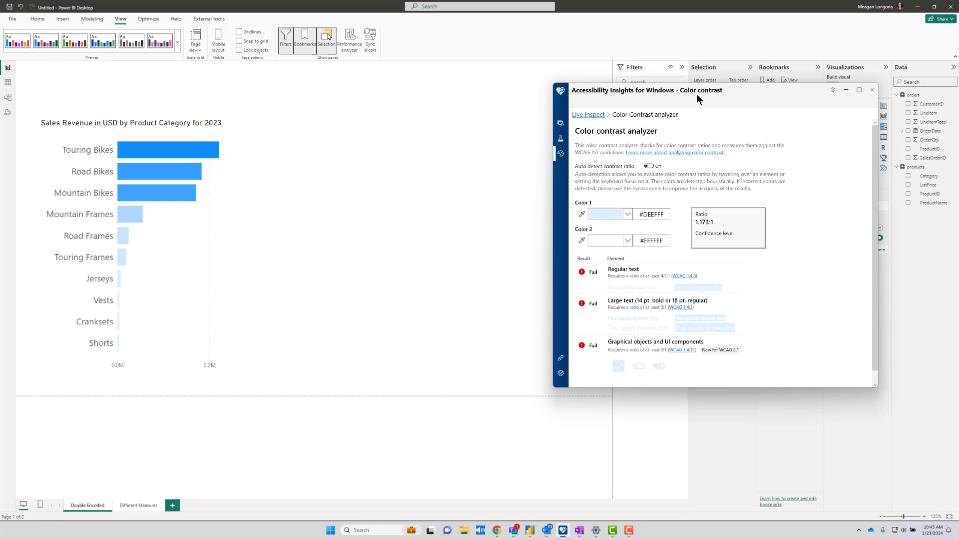
pyautogui.moveTo(524, 239)
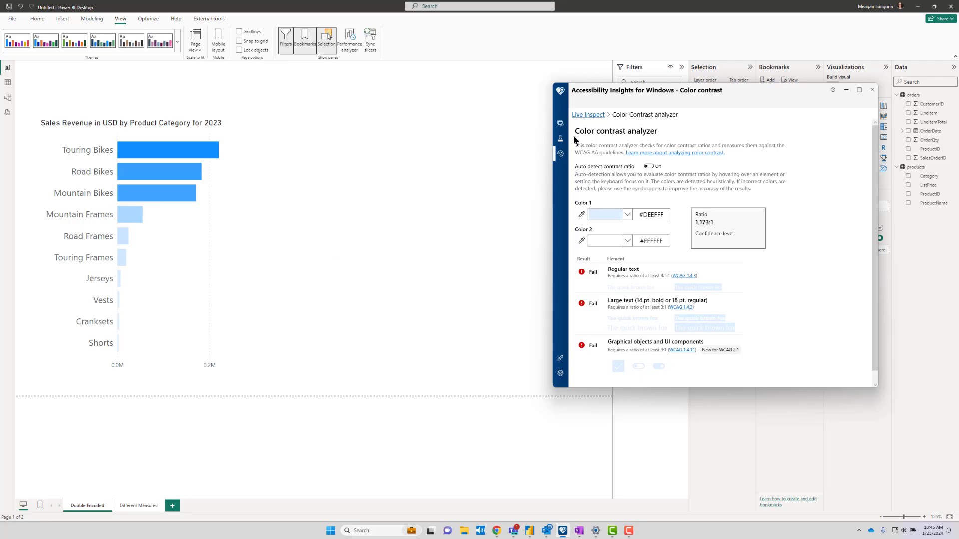
# Step: Apply the DE New bookmark to show the dark-bordered chart beside the original
pyautogui.click(871, 90)
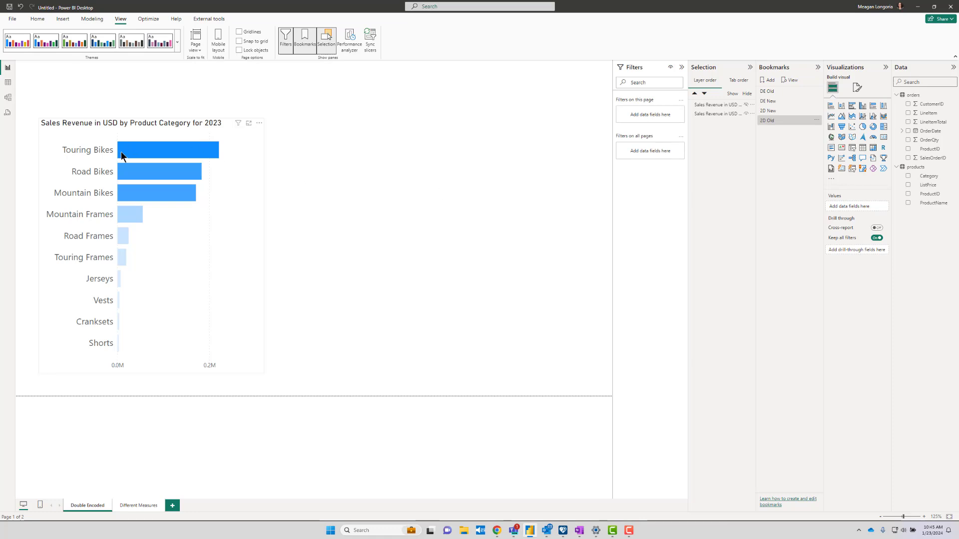
pyautogui.moveTo(398, 197)
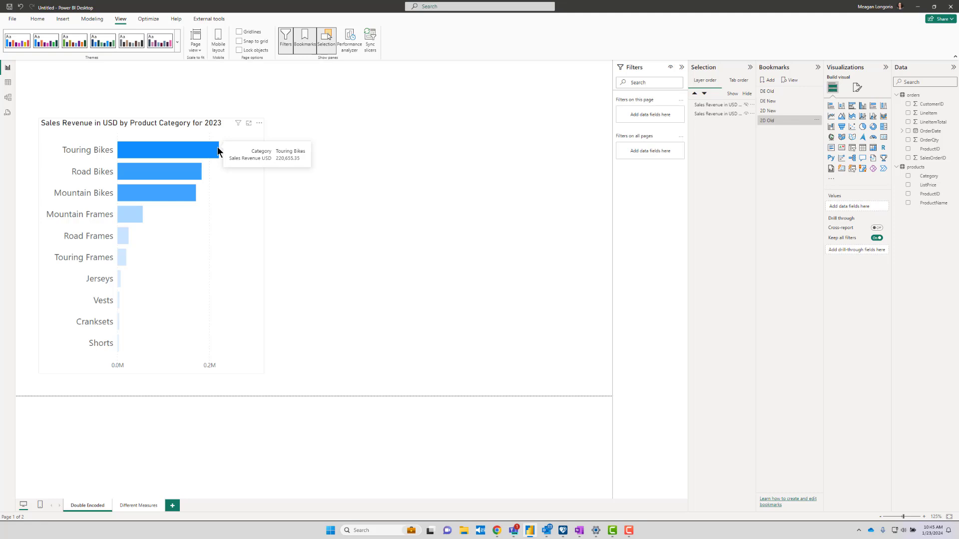
pyautogui.moveTo(174, 178)
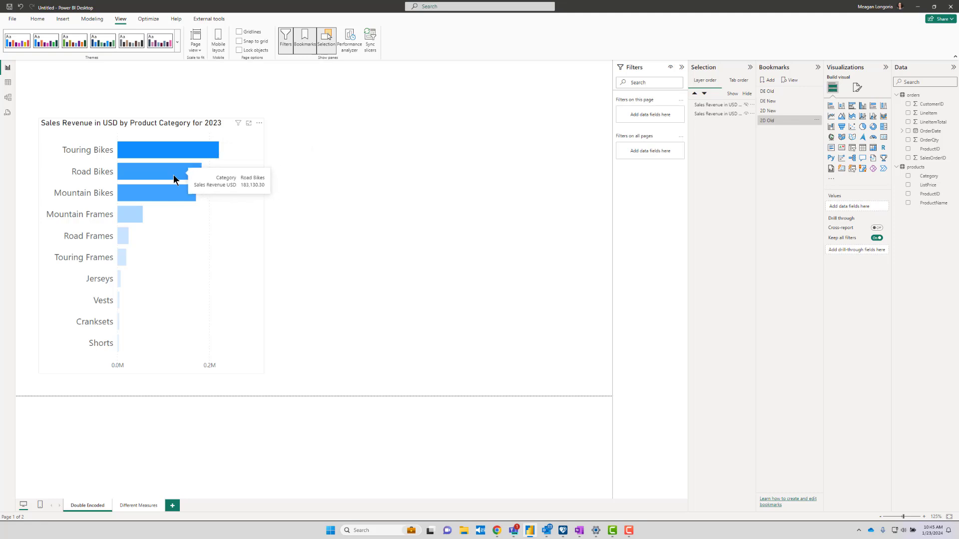
pyautogui.moveTo(240, 199)
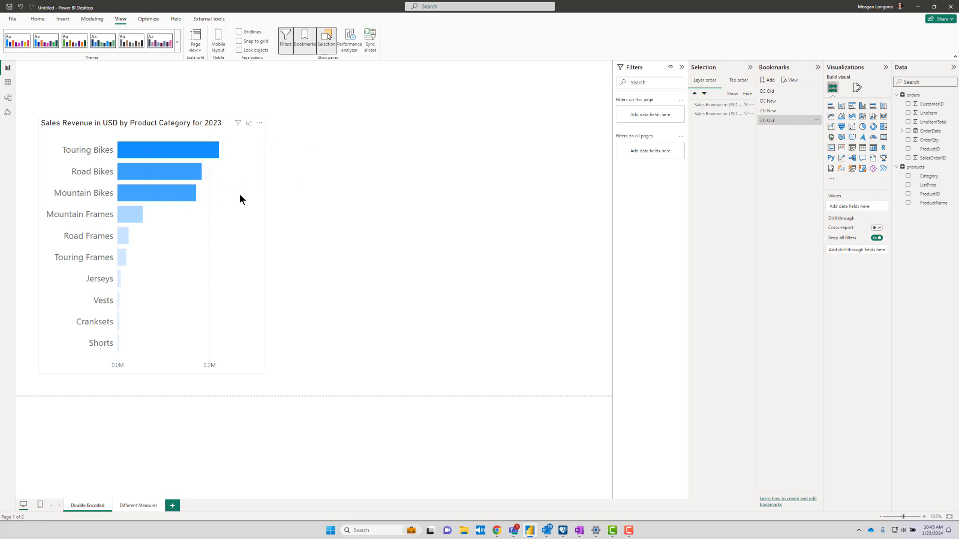
pyautogui.moveTo(165, 145)
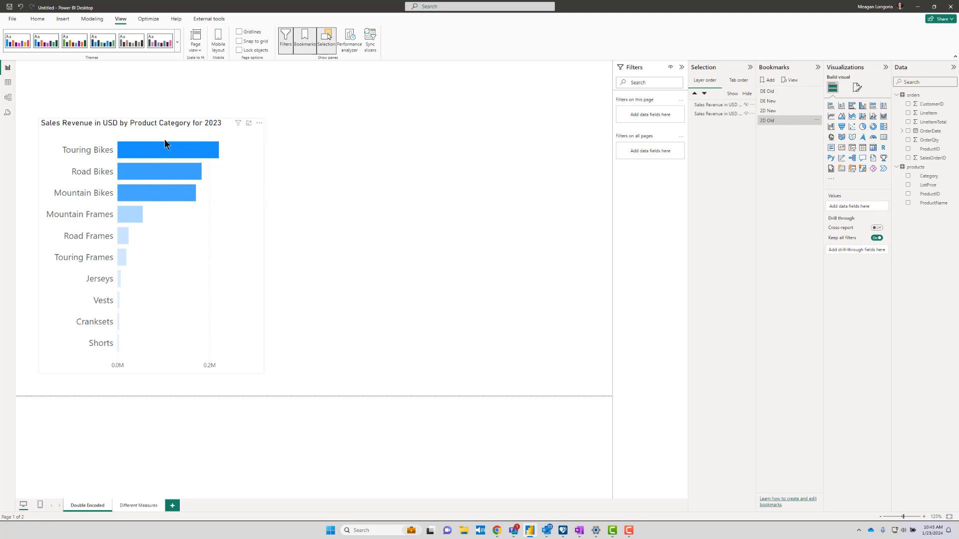
pyautogui.moveTo(154, 338)
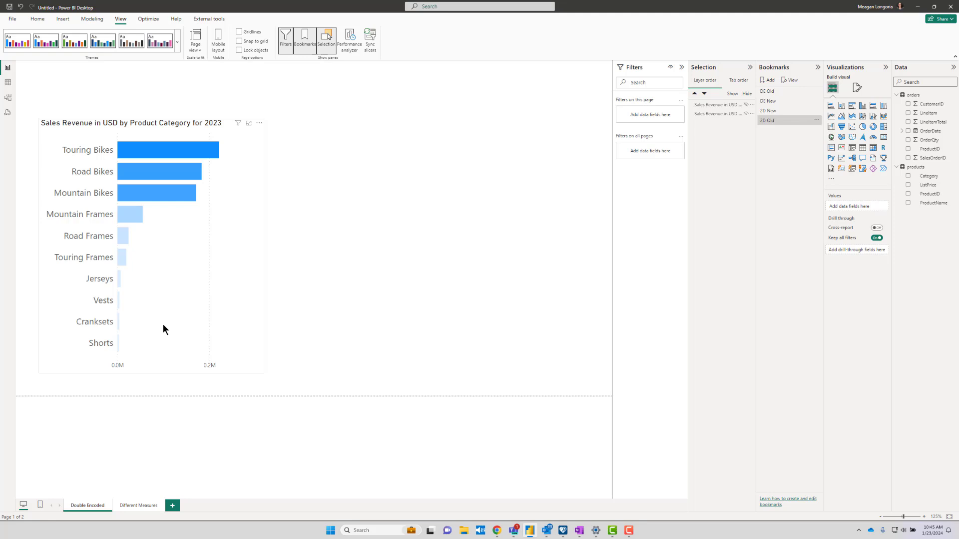
pyautogui.moveTo(125, 255)
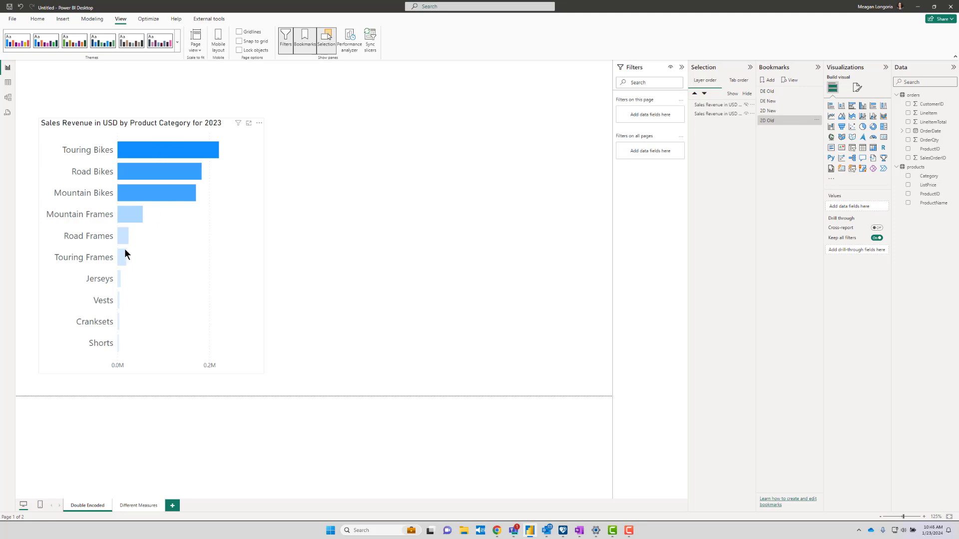
pyautogui.moveTo(130, 150)
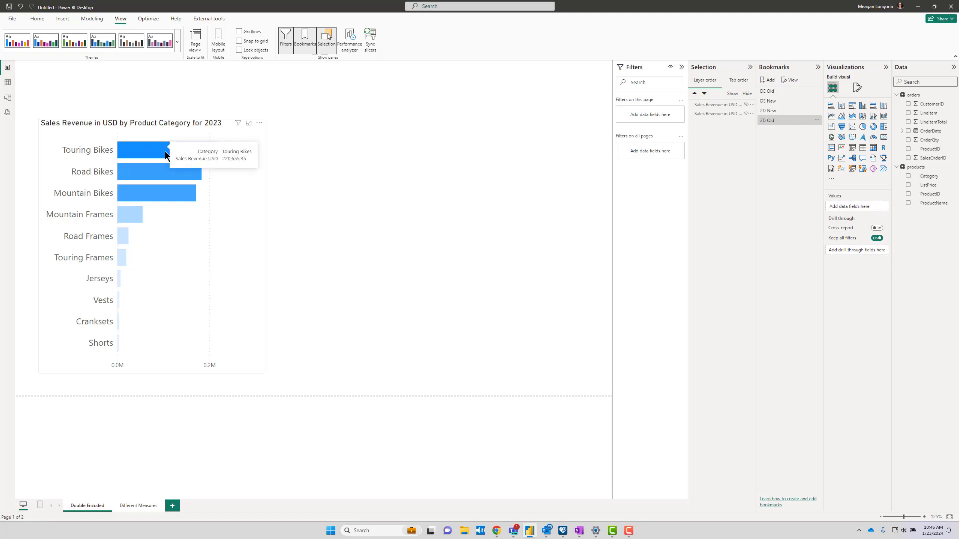
pyautogui.moveTo(190, 156)
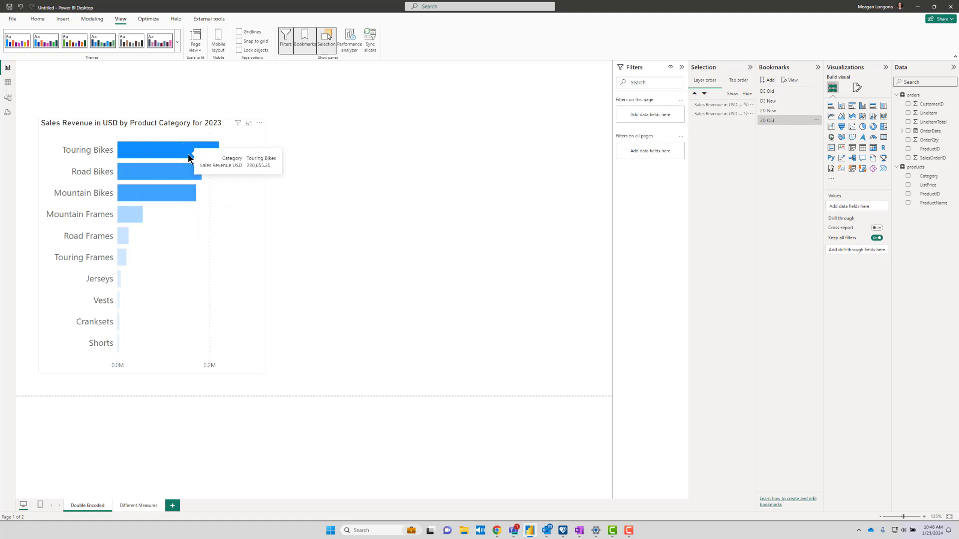
pyautogui.moveTo(170, 152)
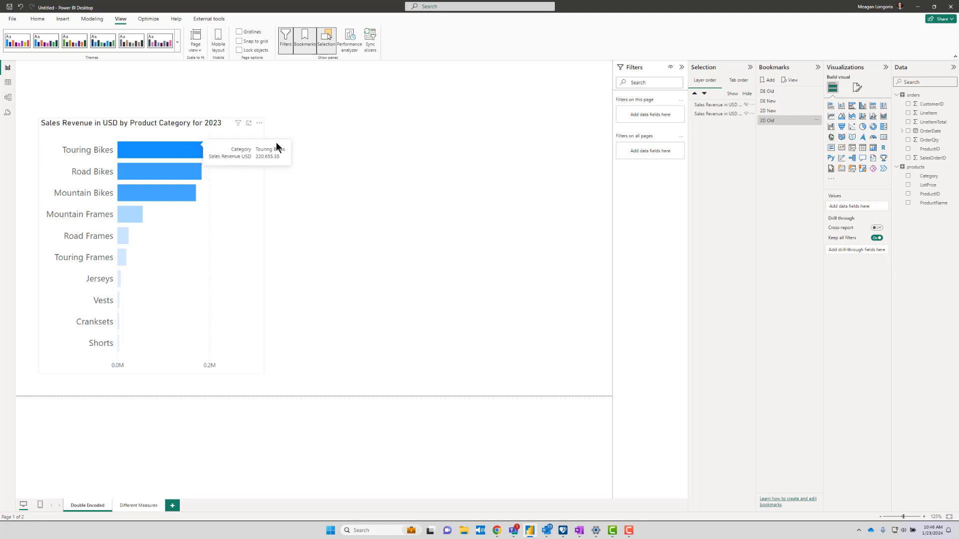
pyautogui.moveTo(427, 148)
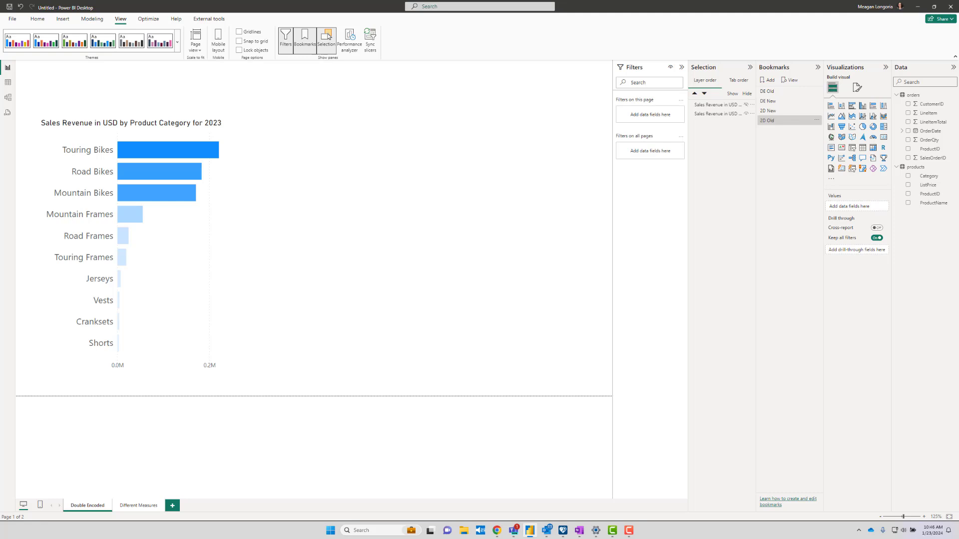
pyautogui.moveTo(435, 279)
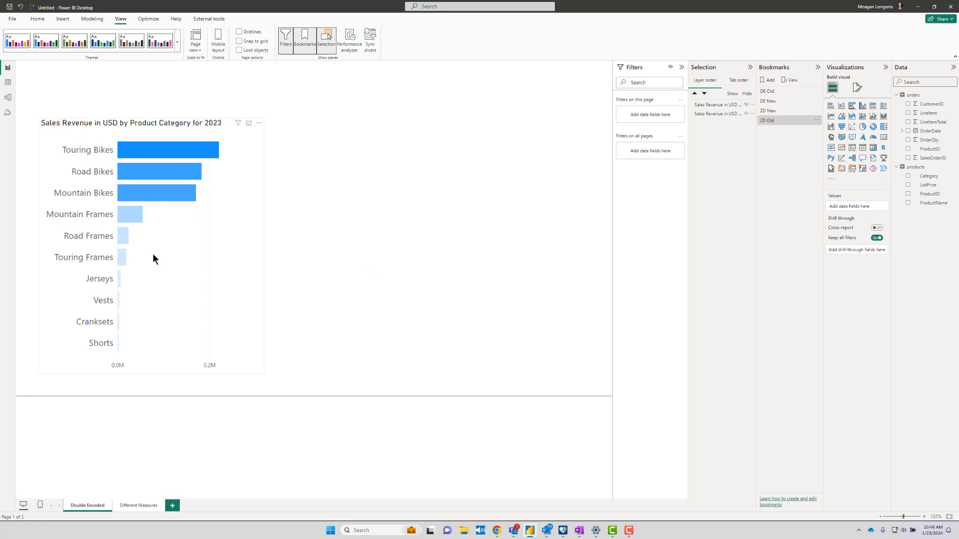
pyautogui.moveTo(154, 160)
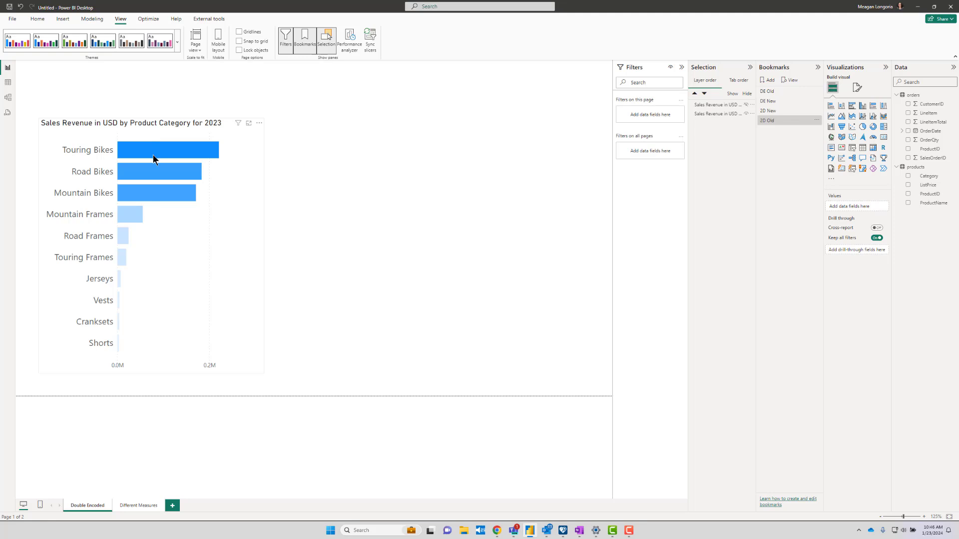
pyautogui.moveTo(171, 240)
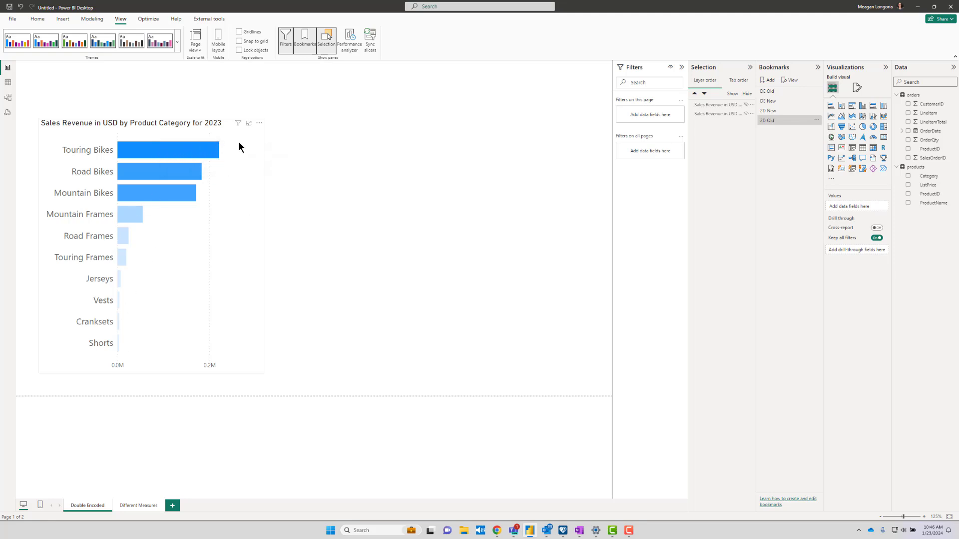
pyautogui.moveTo(189, 154)
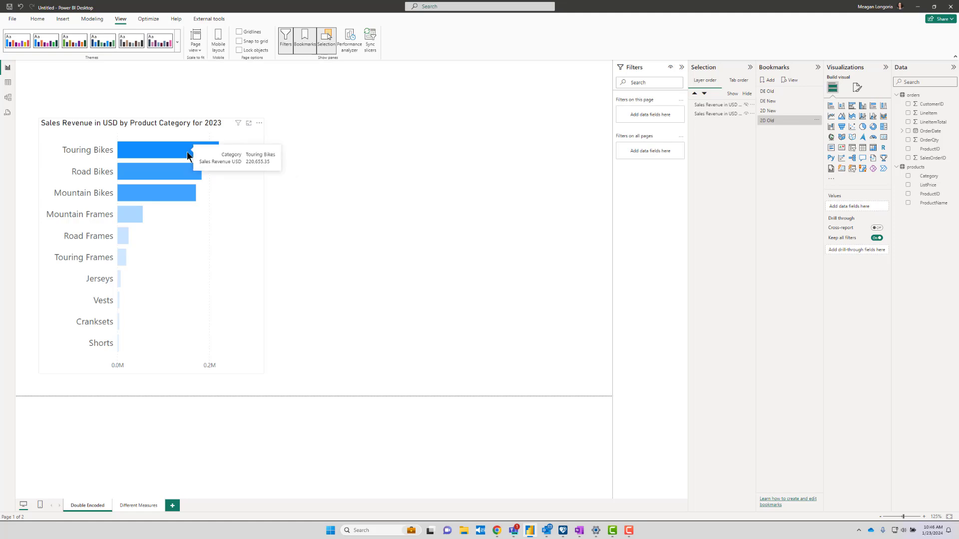
pyautogui.moveTo(260, 247)
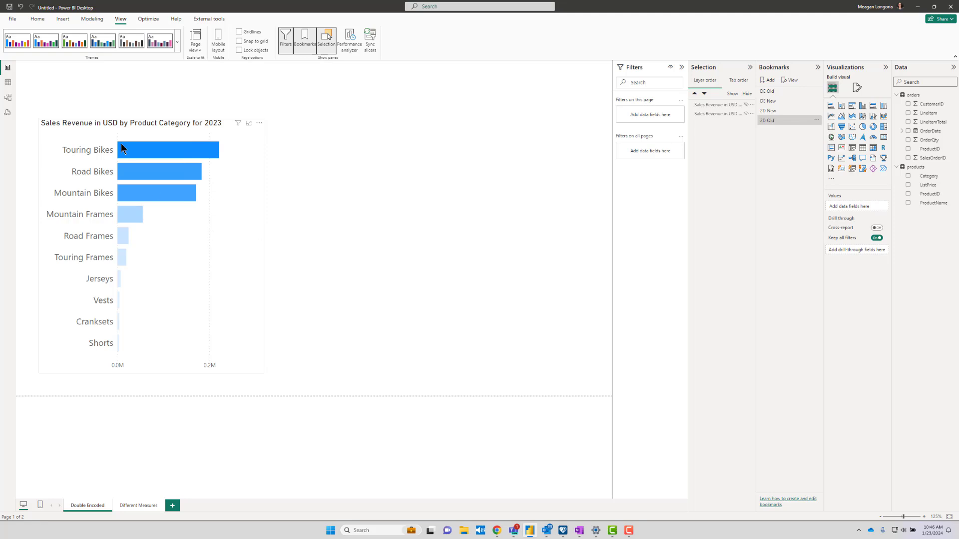
pyautogui.moveTo(152, 325)
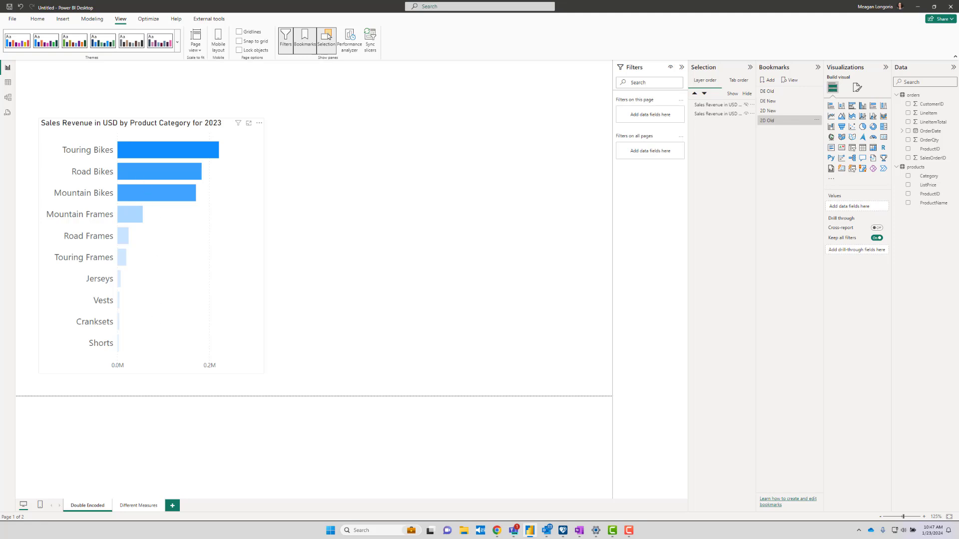
pyautogui.moveTo(167, 150)
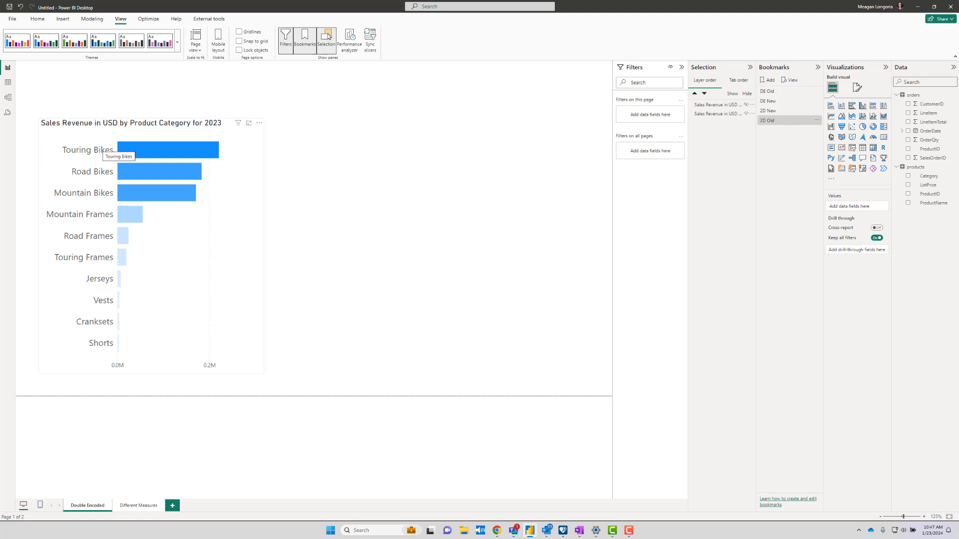
pyautogui.moveTo(790, 91)
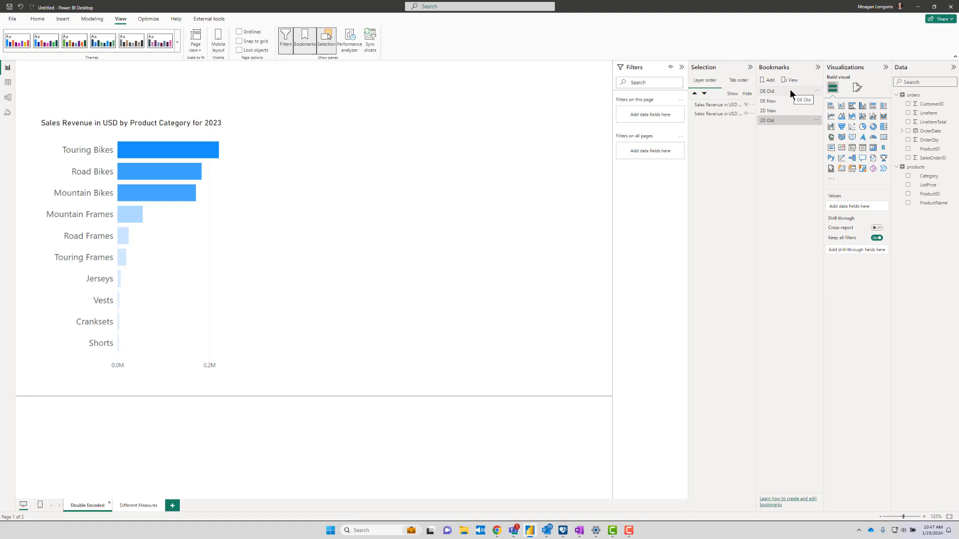
pyautogui.moveTo(792, 94)
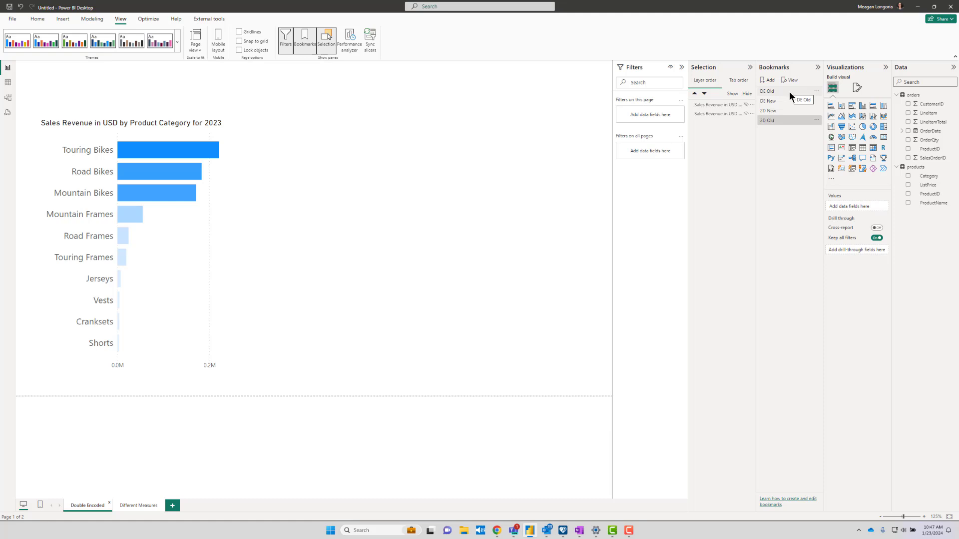
pyautogui.click(768, 101)
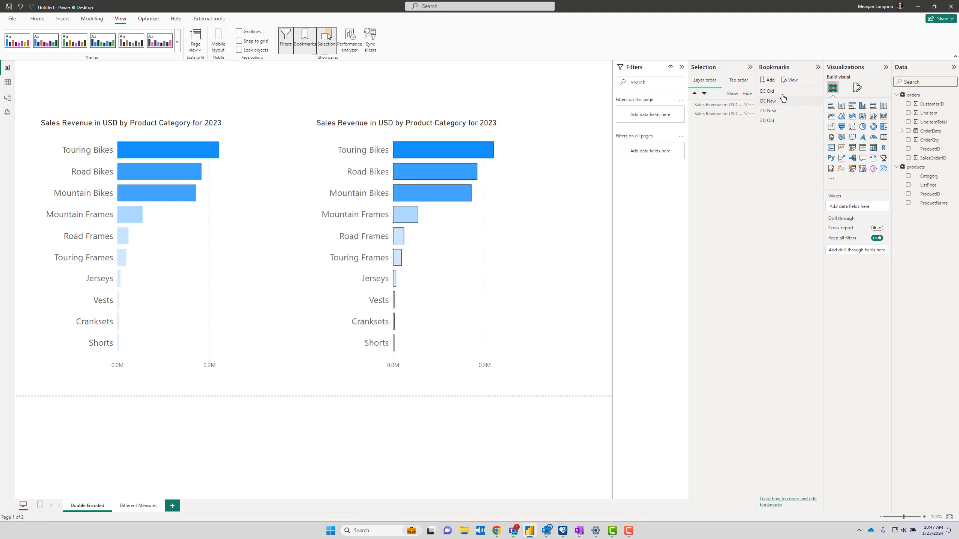
pyautogui.click(766, 101)
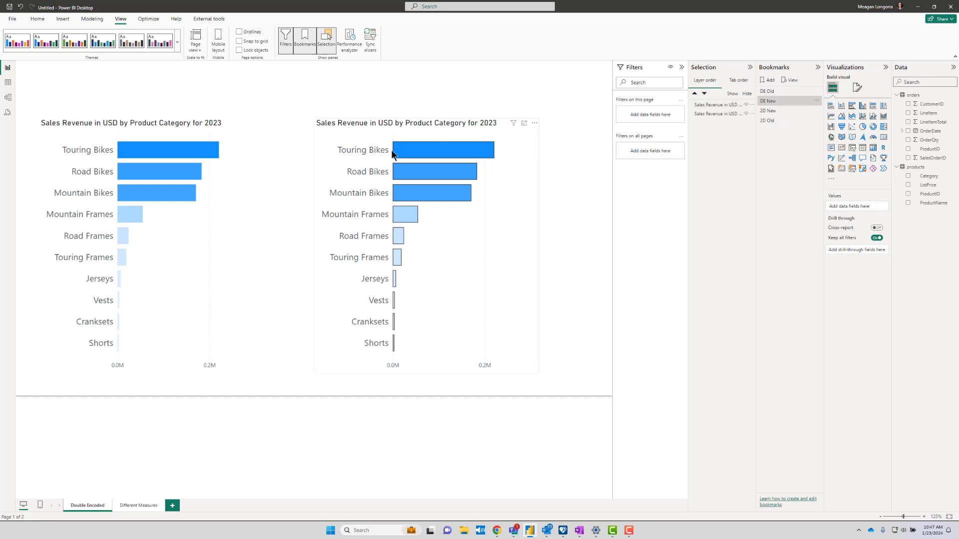
pyautogui.moveTo(496, 149)
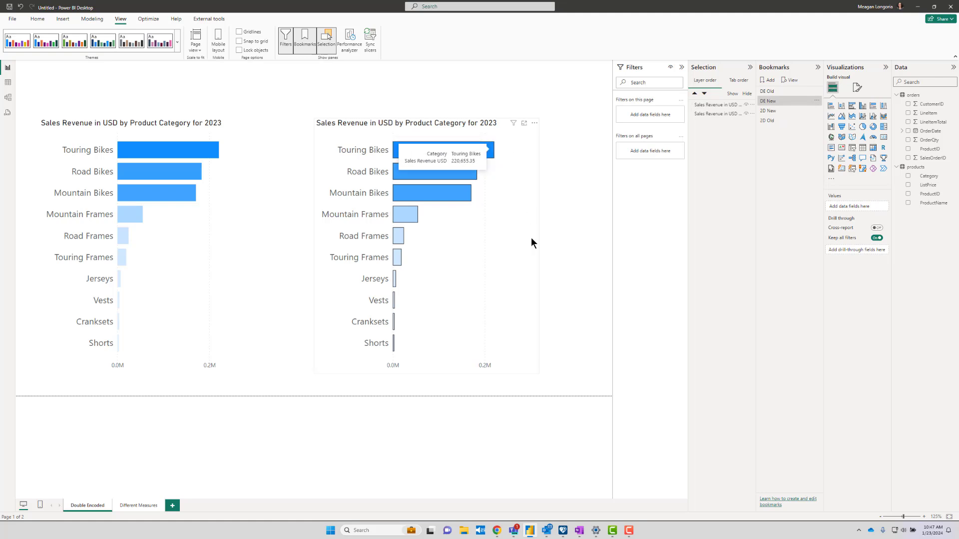
pyautogui.moveTo(854, 189)
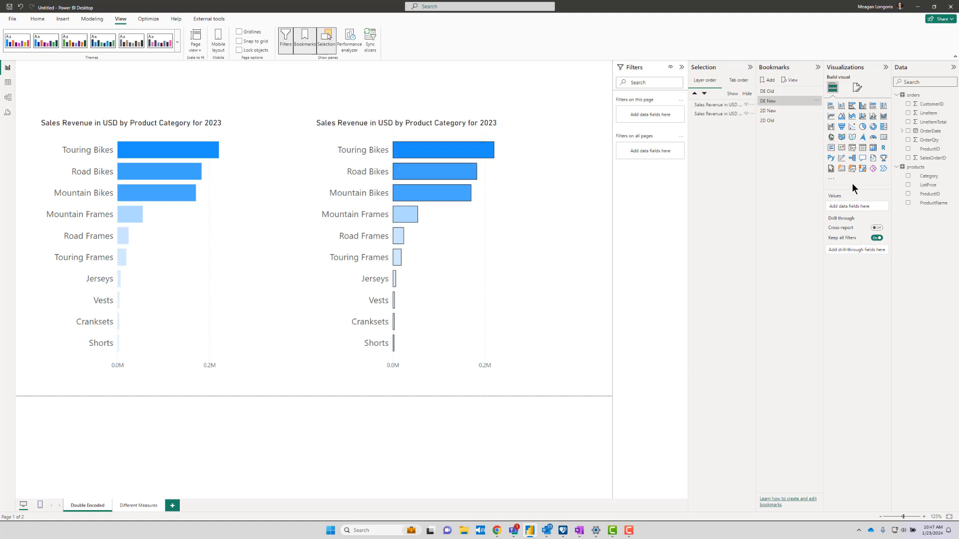
pyautogui.moveTo(474, 230)
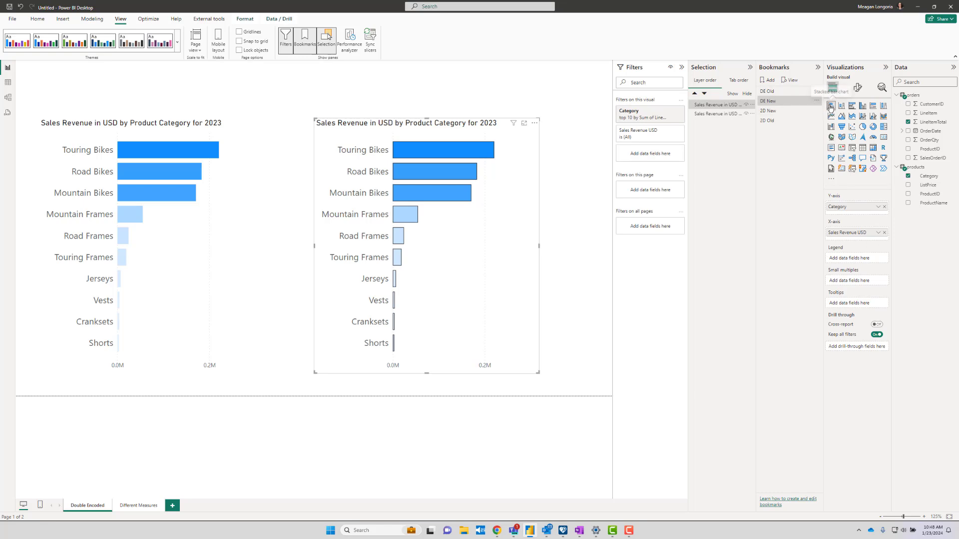
pyautogui.moveTo(830, 104)
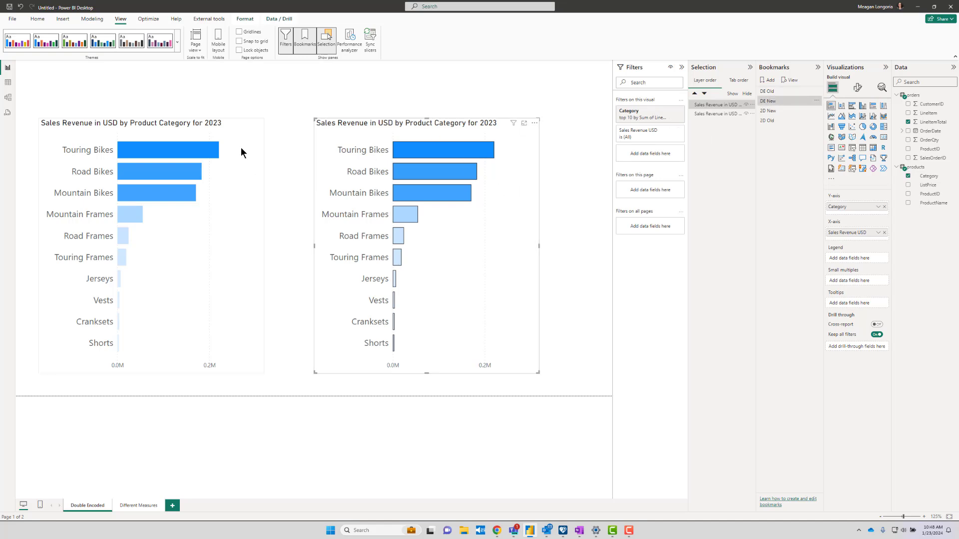
# Step: Review the right chart's gradient bar colour rule and its dark 1 px border settings
pyautogui.click(856, 88)
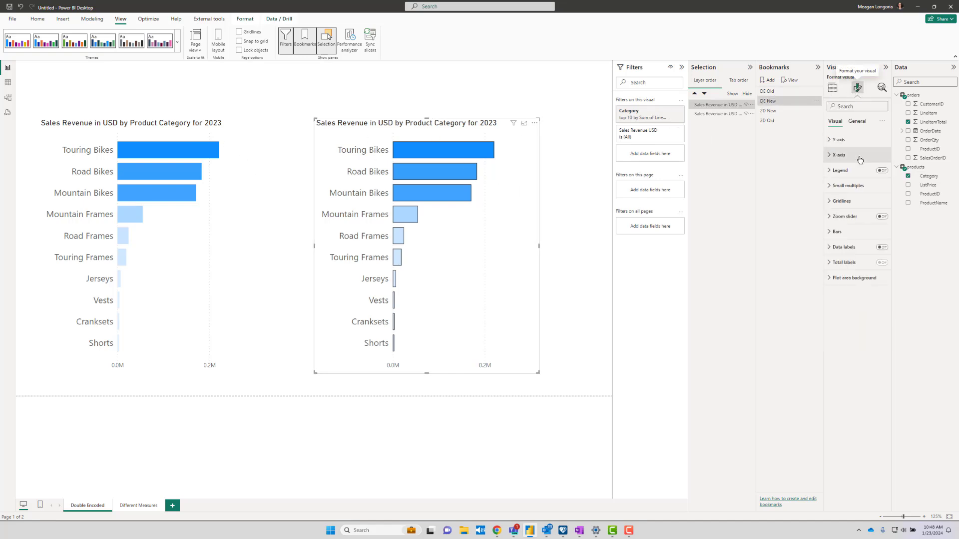
pyautogui.click(837, 230)
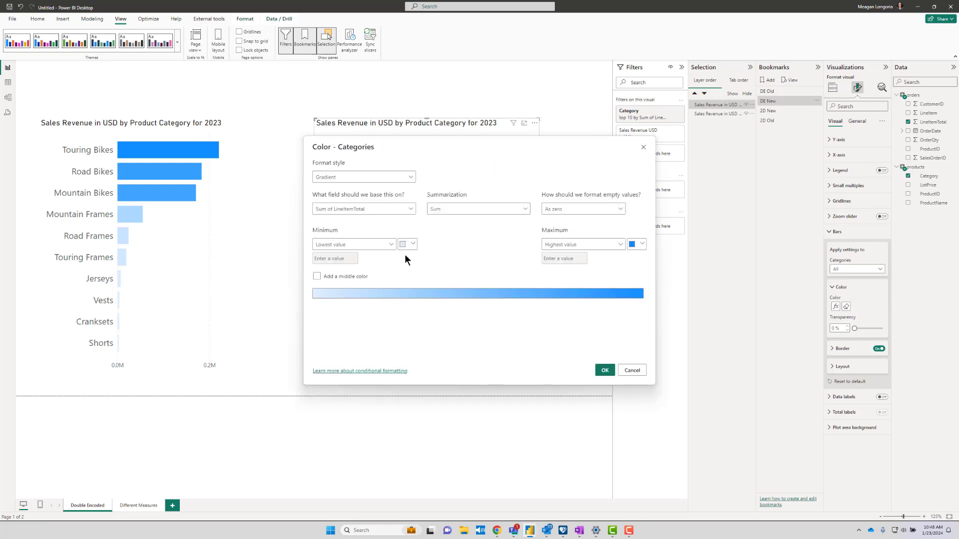
pyautogui.moveTo(623, 257)
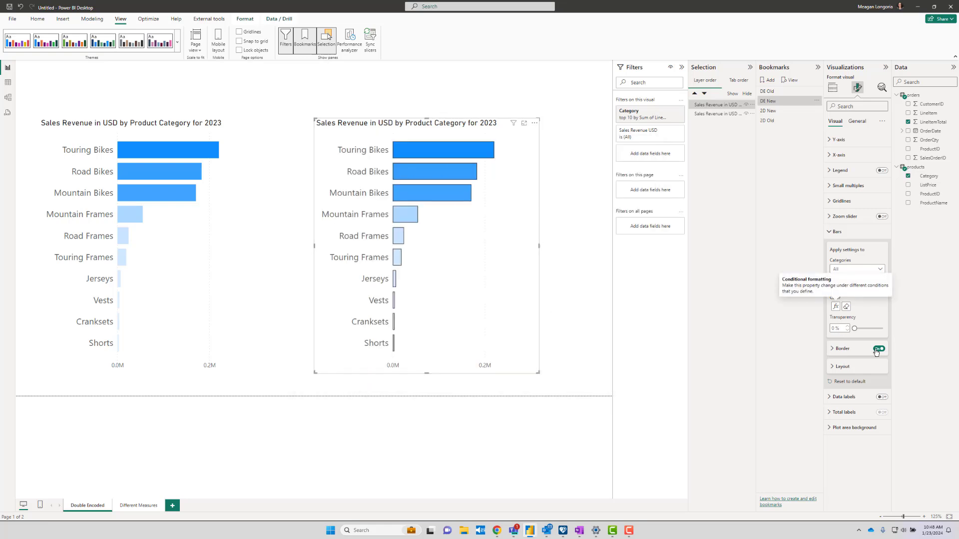
pyautogui.click(879, 349)
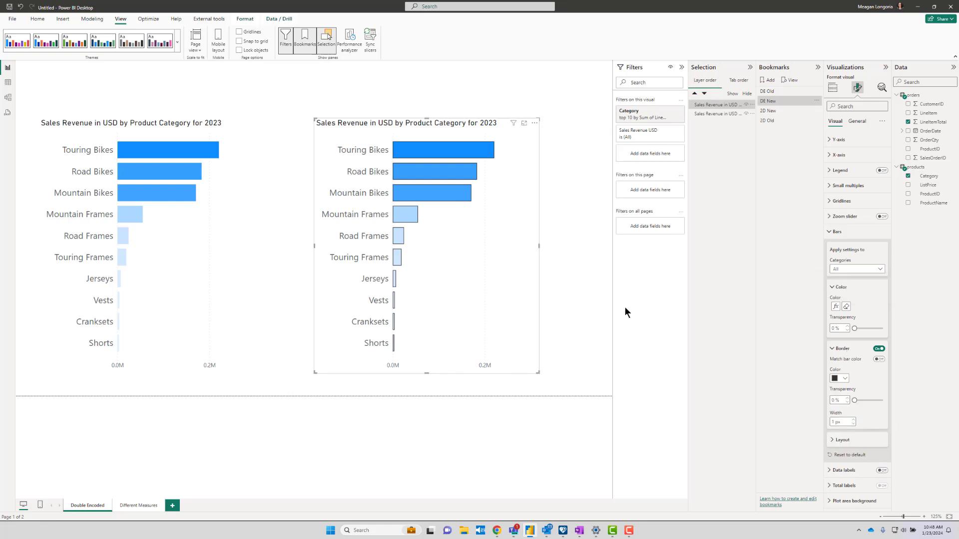
pyautogui.click(838, 377)
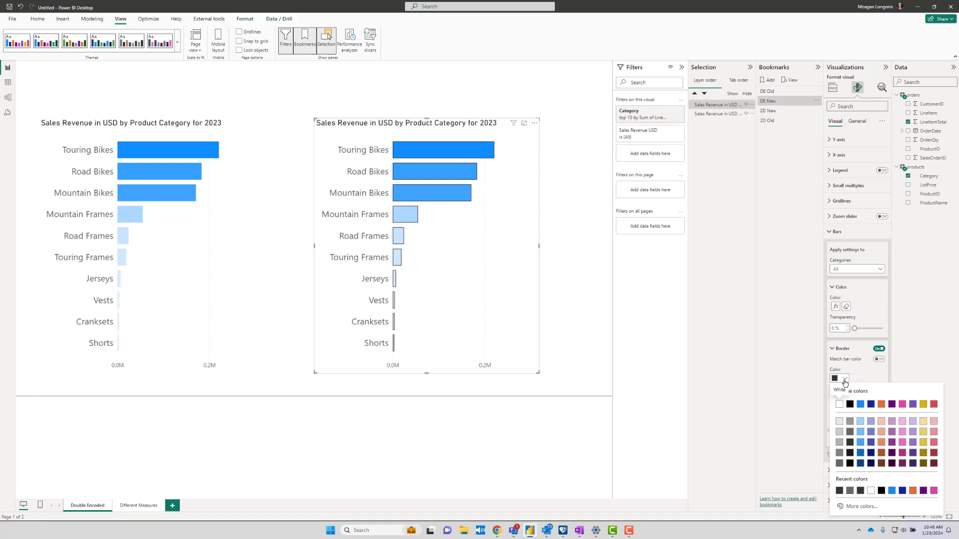
pyautogui.moveTo(847, 433)
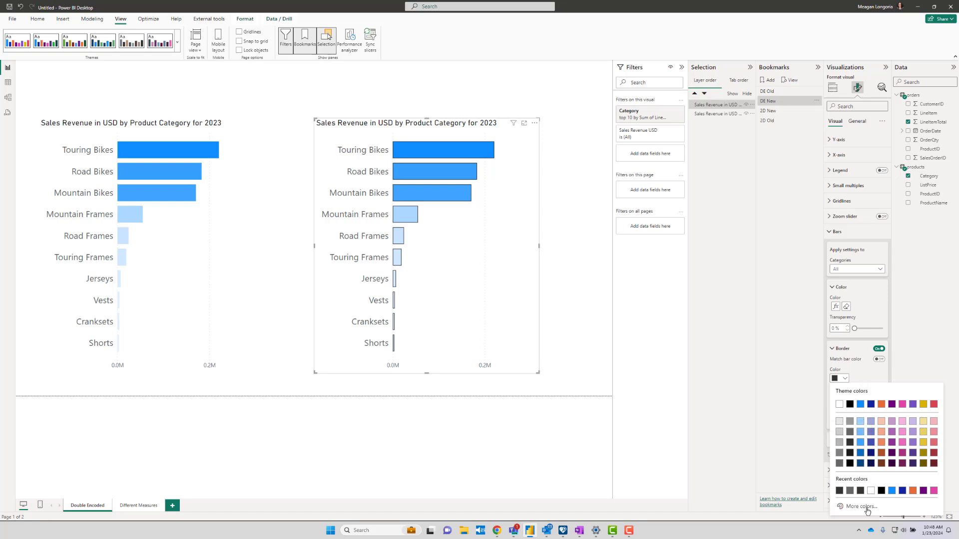
pyautogui.click(858, 507)
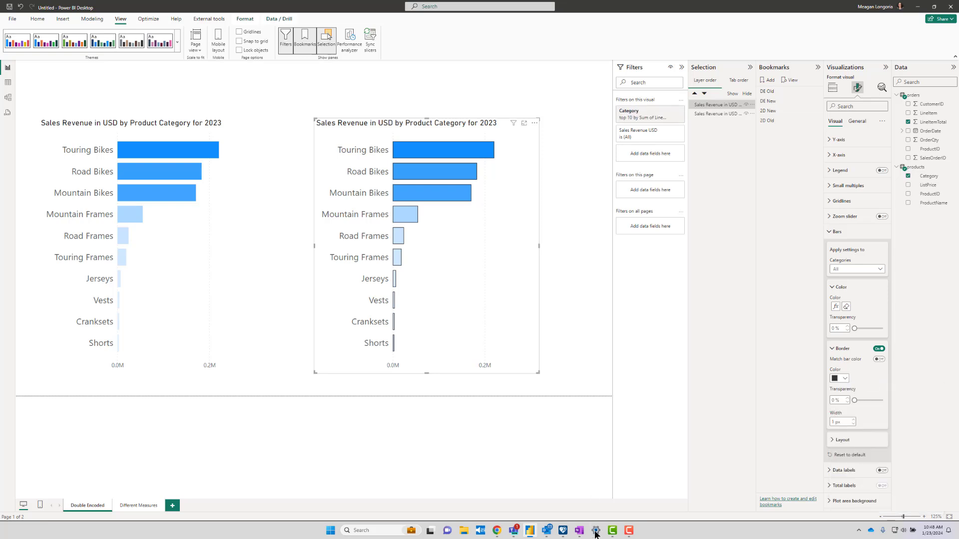
# Step: Measure #333 against the sampled dark blue bar colour, giving about 3.77:1
pyautogui.click(594, 530)
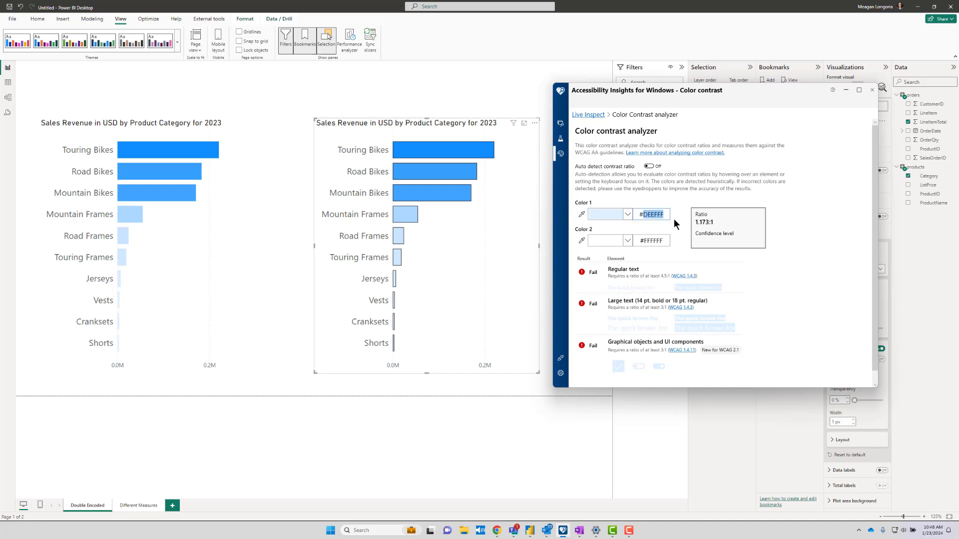
pyautogui.write('#333333')
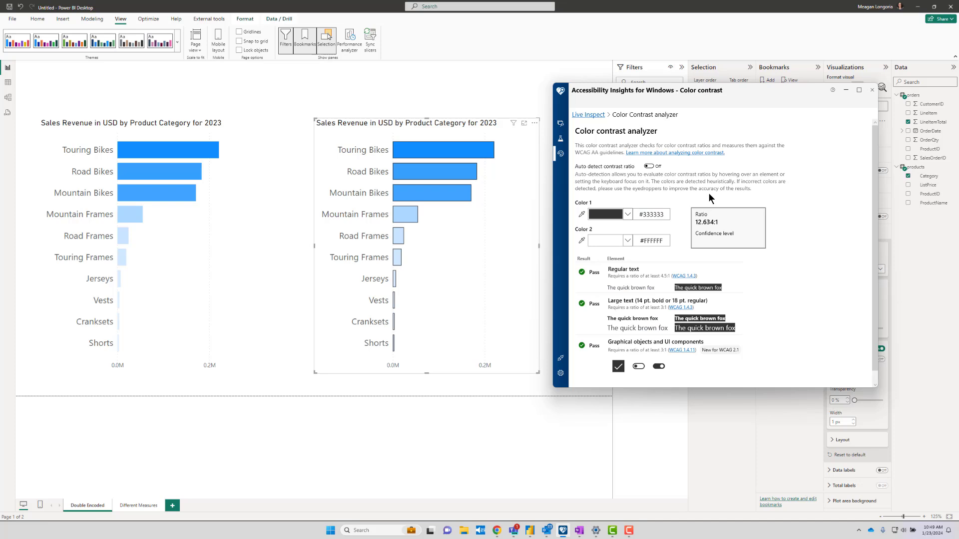
pyautogui.click(650, 215)
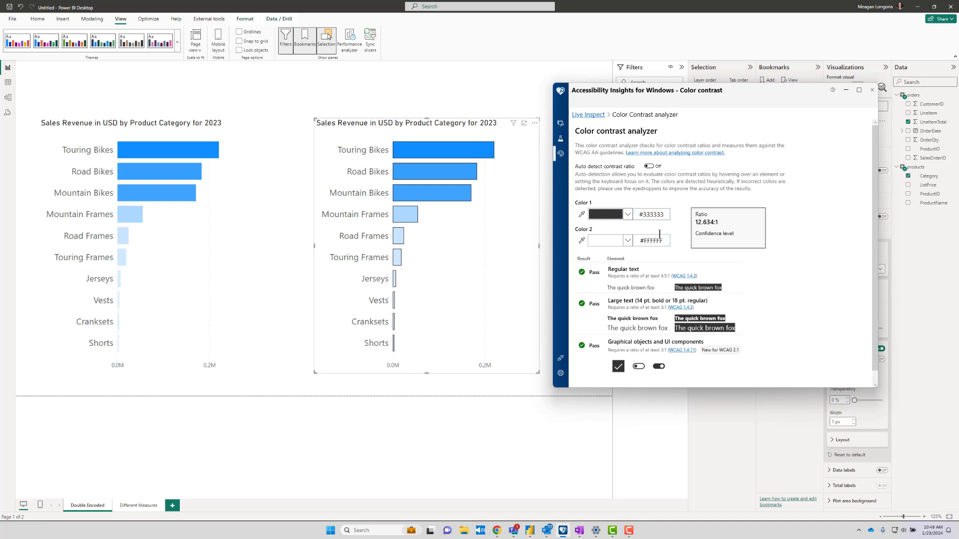
pyautogui.moveTo(708, 228)
pyautogui.write('#DAEDFF')
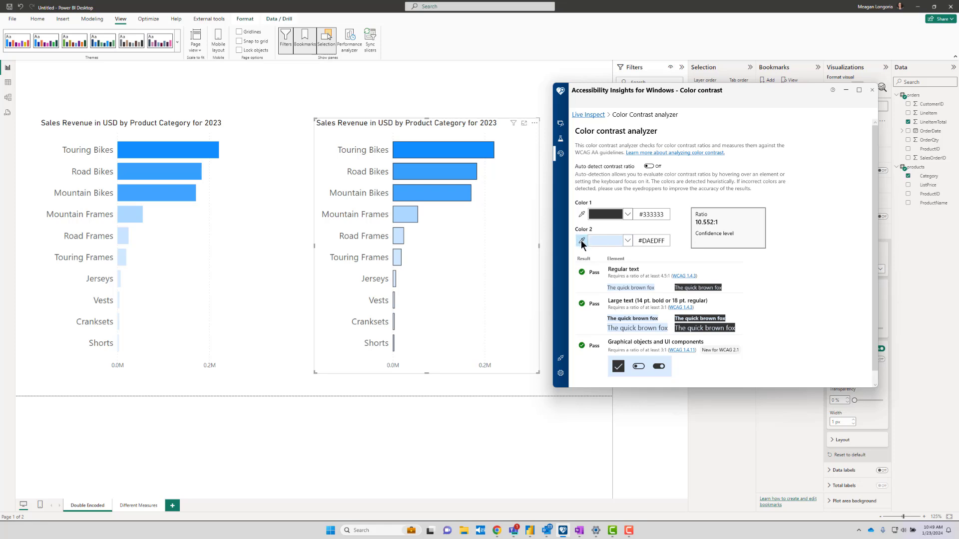
pyautogui.click(442, 150)
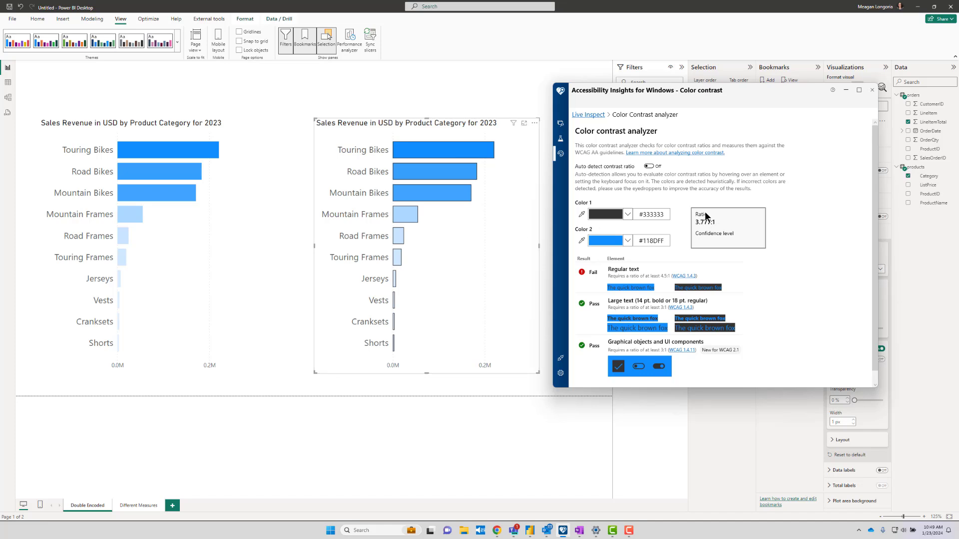
pyautogui.moveTo(706, 217)
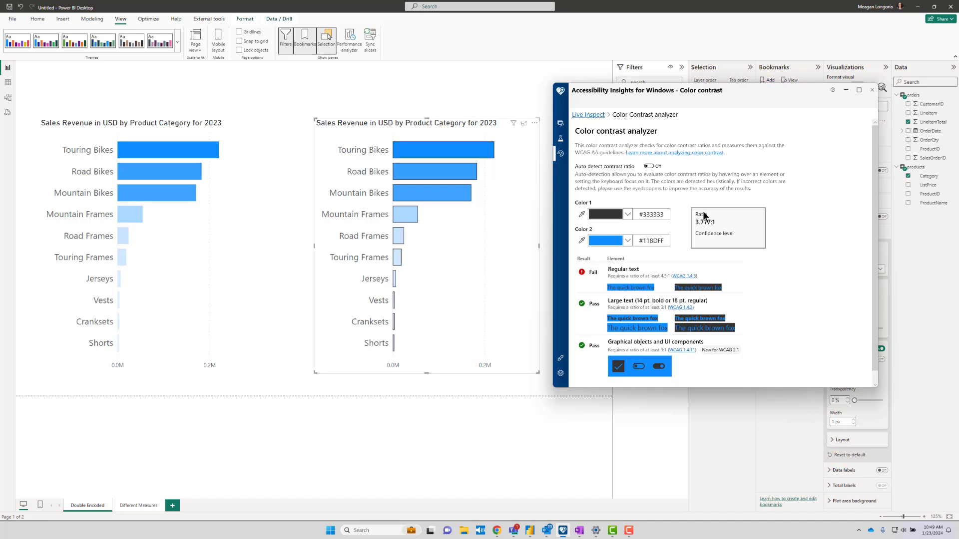
pyautogui.moveTo(386, 154)
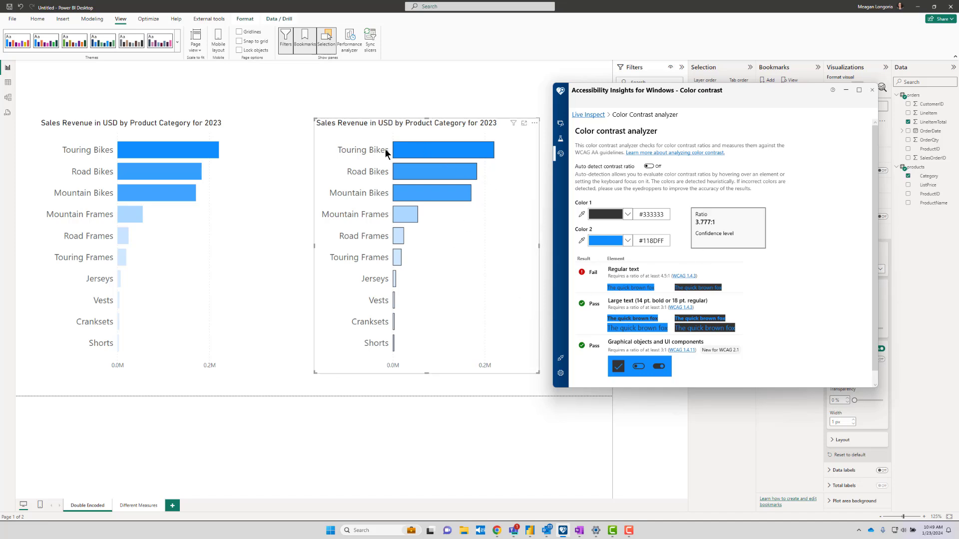
pyautogui.moveTo(549, 173)
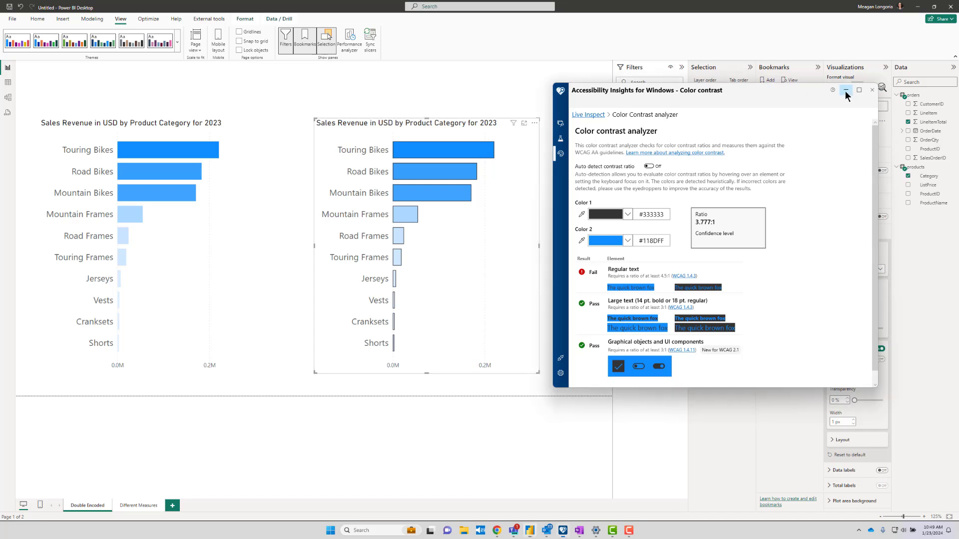
# Step: Remove the gradient rule so the right chart's bars use one solid blue fill
pyautogui.click(845, 90)
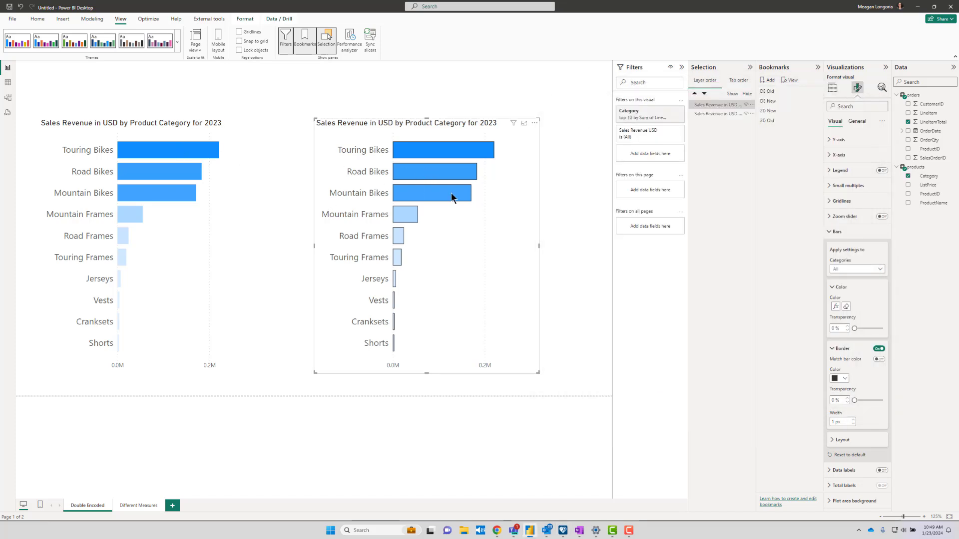
pyautogui.moveTo(446, 345)
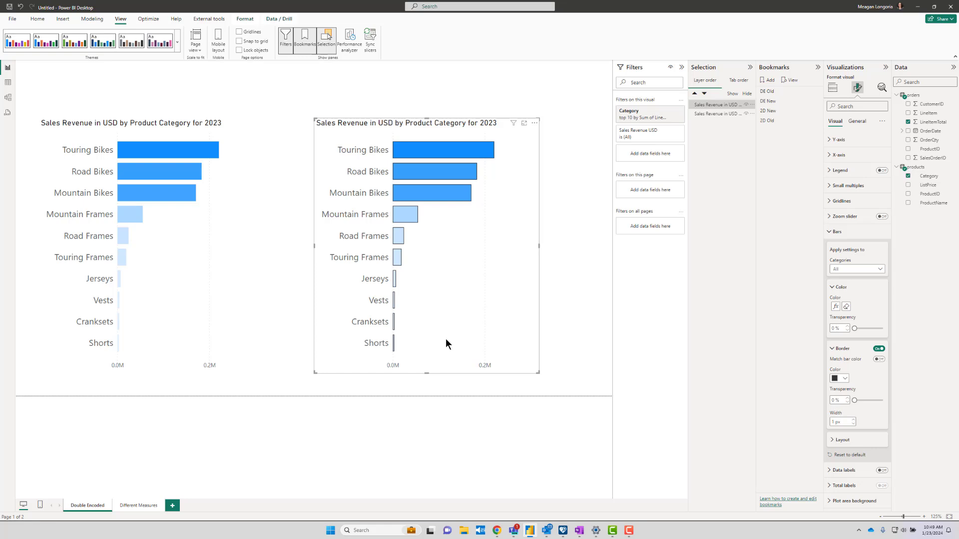
pyautogui.moveTo(863, 316)
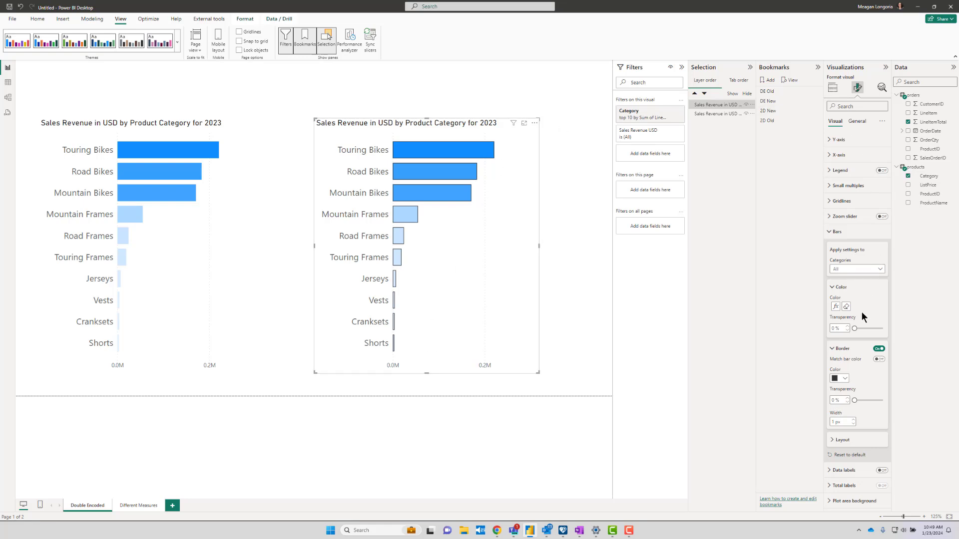
pyautogui.click(835, 305)
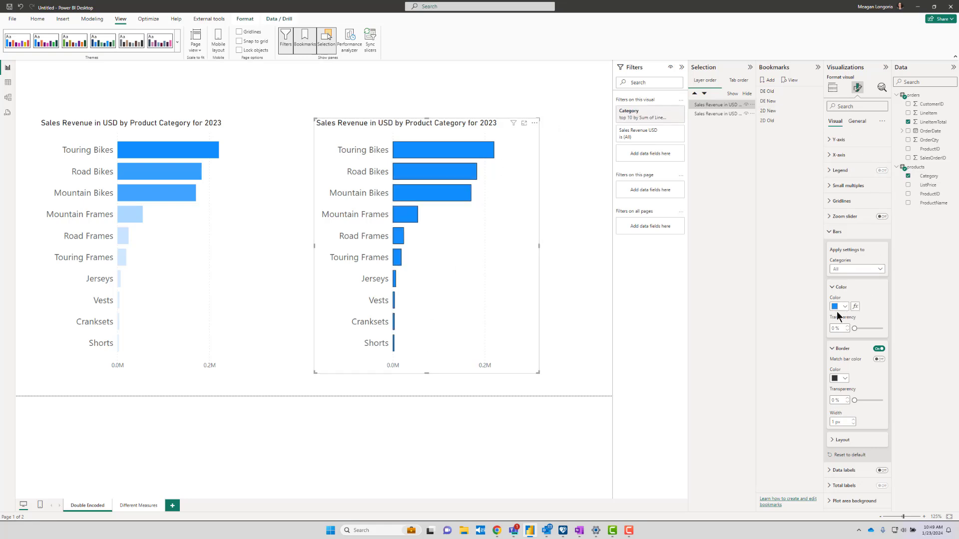
pyautogui.moveTo(865, 387)
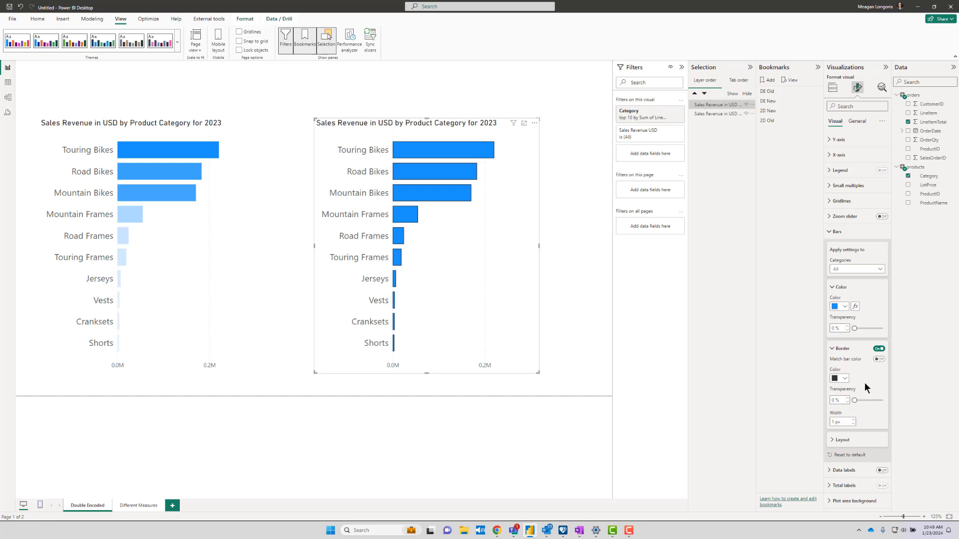
pyautogui.moveTo(740, 401)
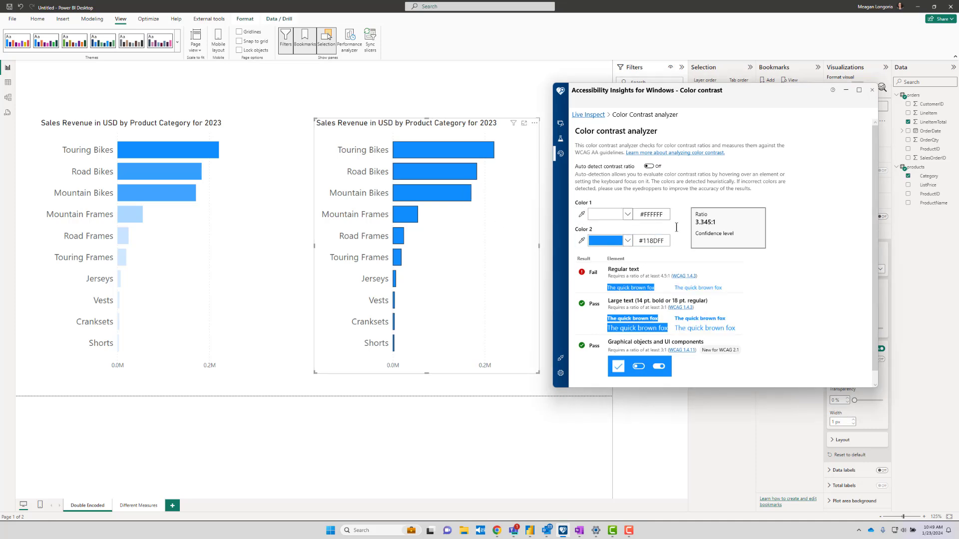
pyautogui.moveTo(429, 195)
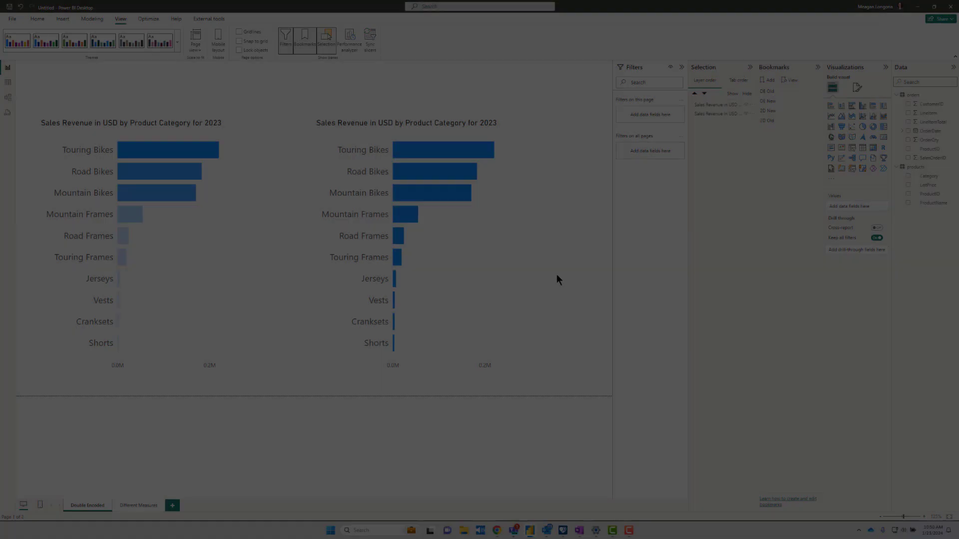
# Step: Switch to the Different Measures page showing the order-quantity gradient revenue chart
pyautogui.click(138, 505)
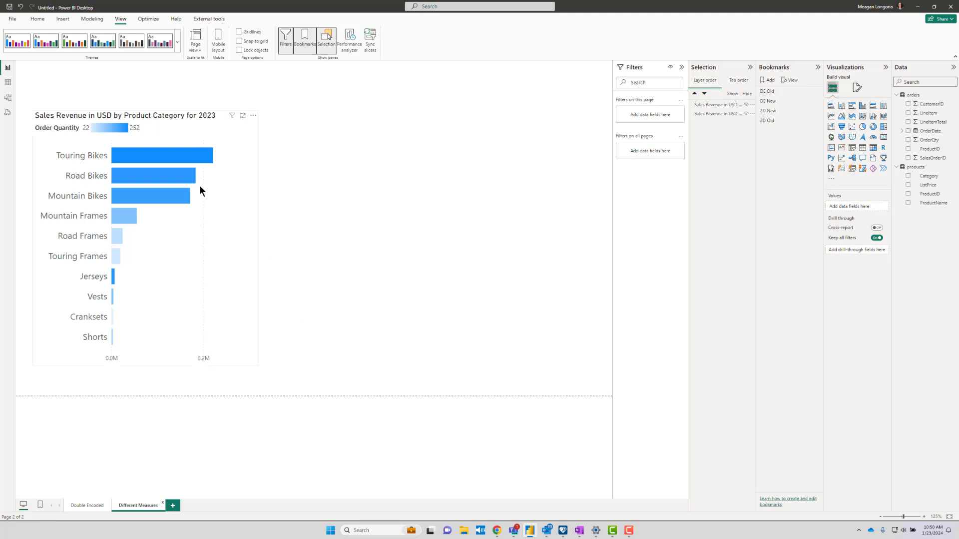
pyautogui.moveTo(238, 157)
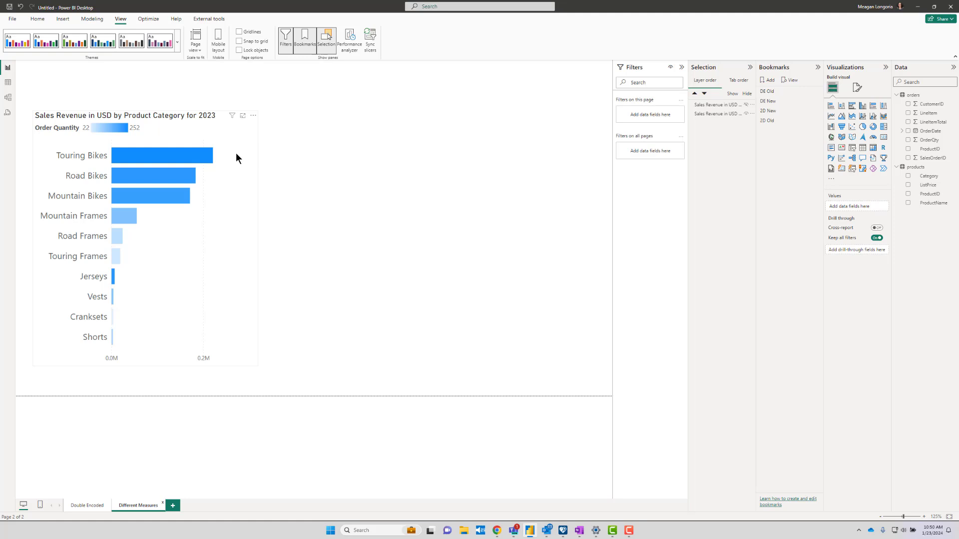
pyautogui.moveTo(209, 205)
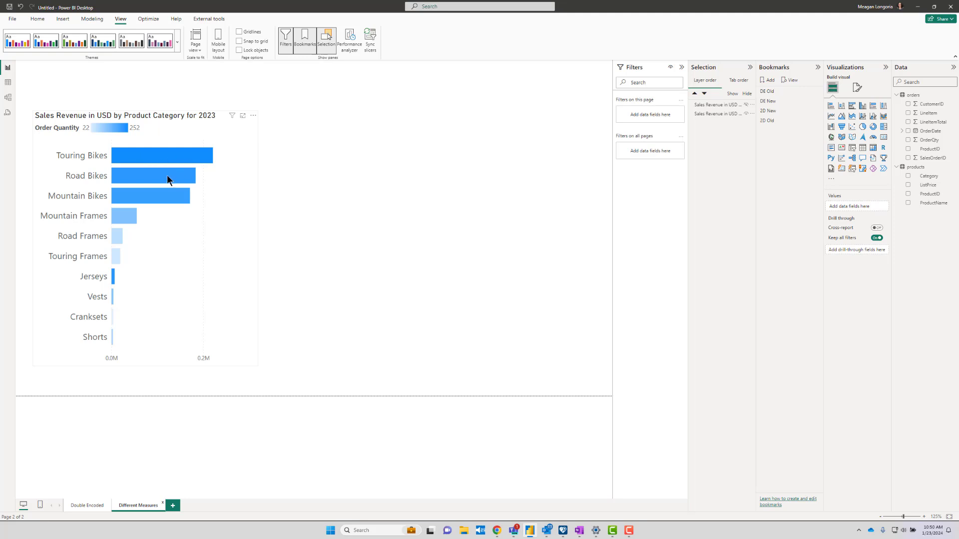
pyautogui.moveTo(159, 156)
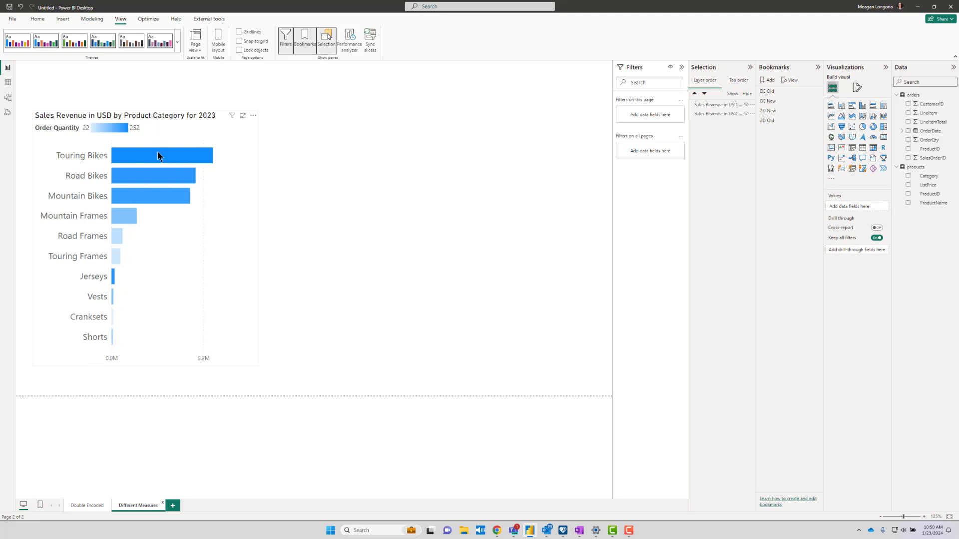
pyautogui.moveTo(116, 287)
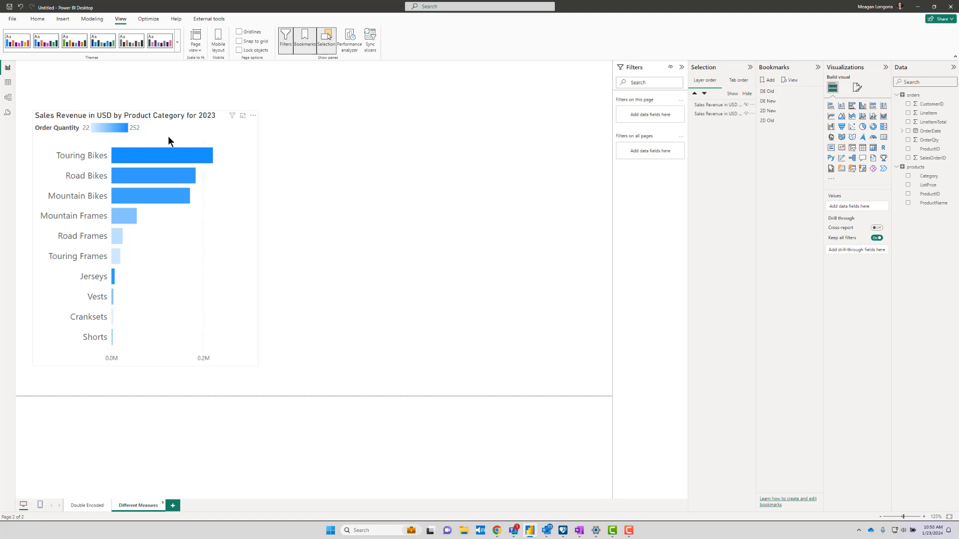
pyautogui.moveTo(80, 134)
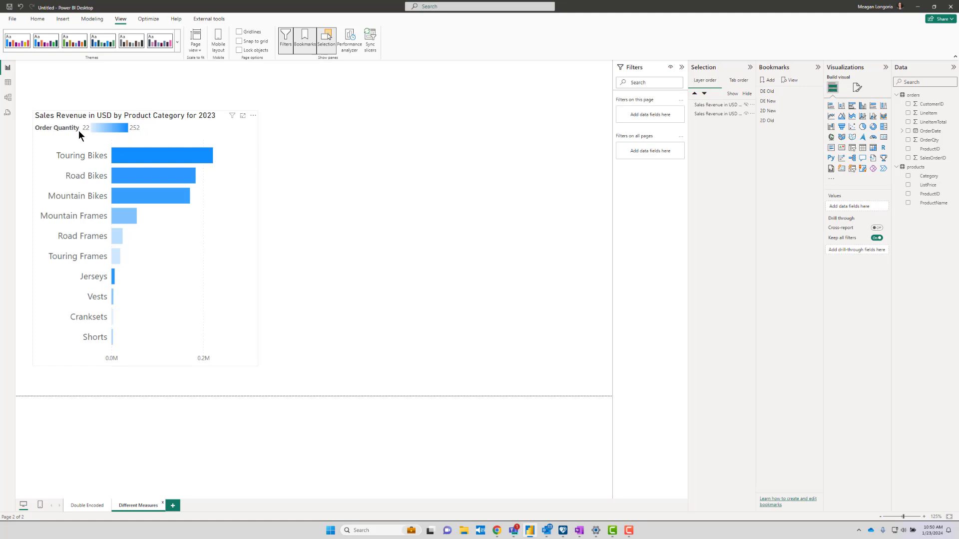
pyautogui.moveTo(84, 136)
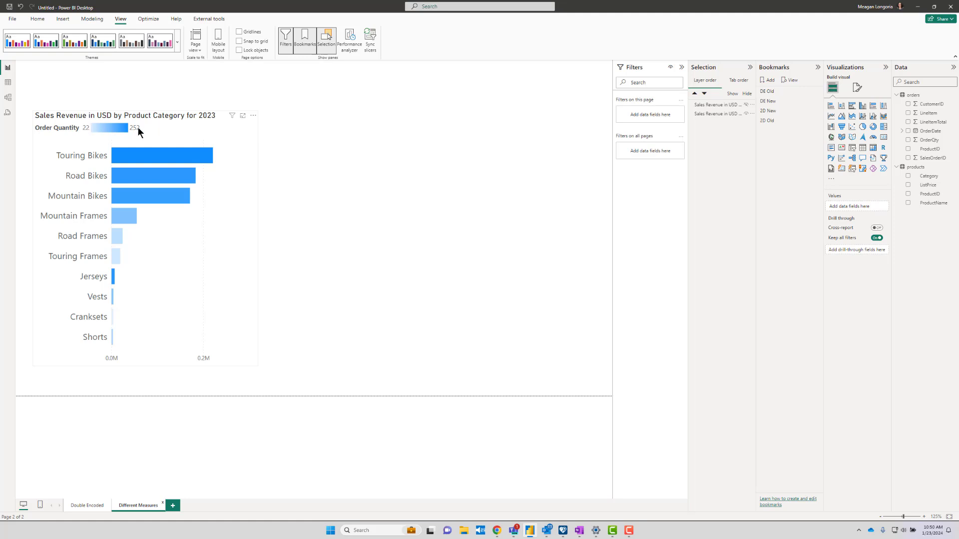
pyautogui.moveTo(143, 133)
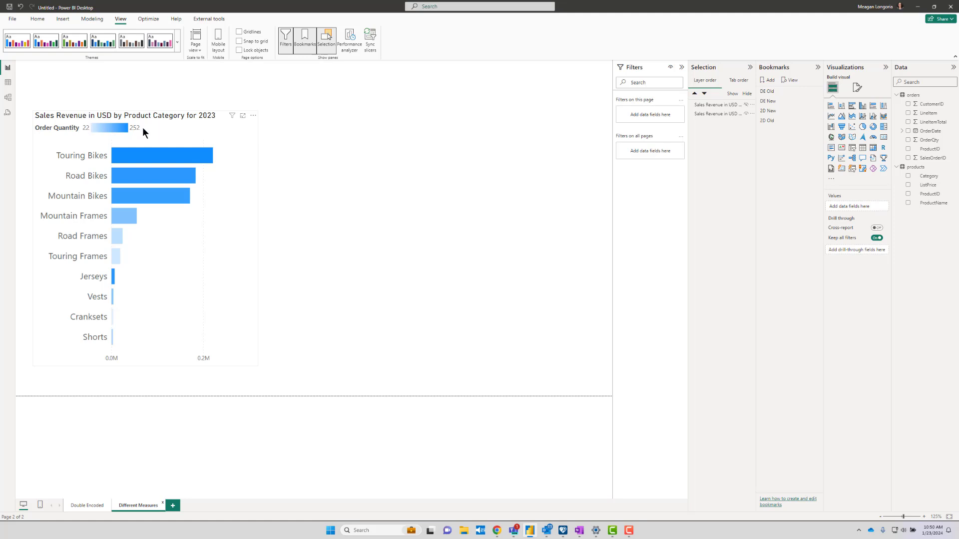
pyautogui.moveTo(149, 133)
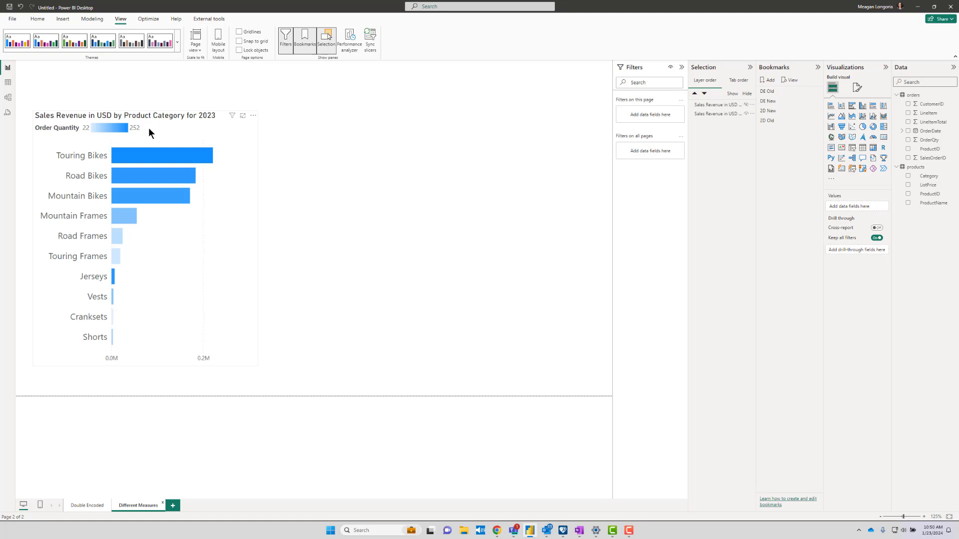
pyautogui.moveTo(58, 123)
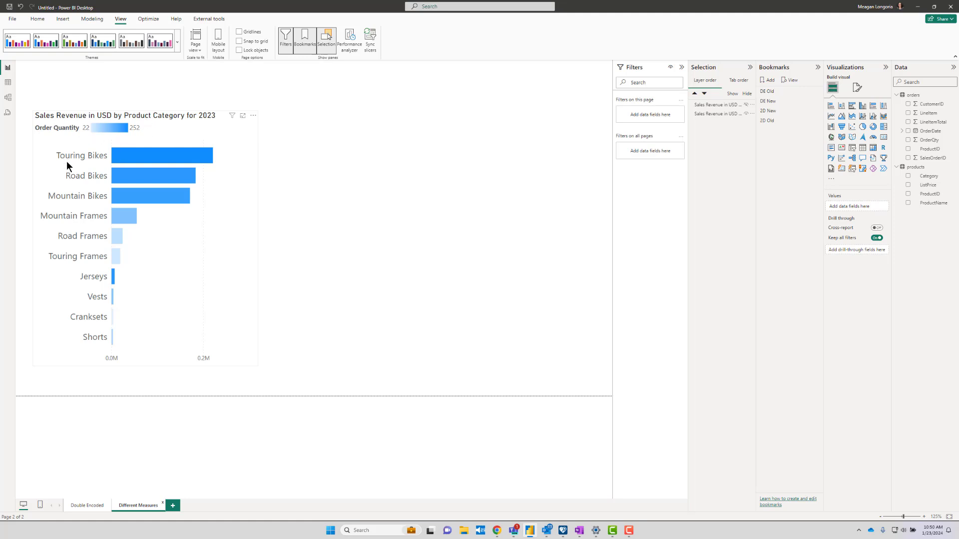
pyautogui.moveTo(83, 225)
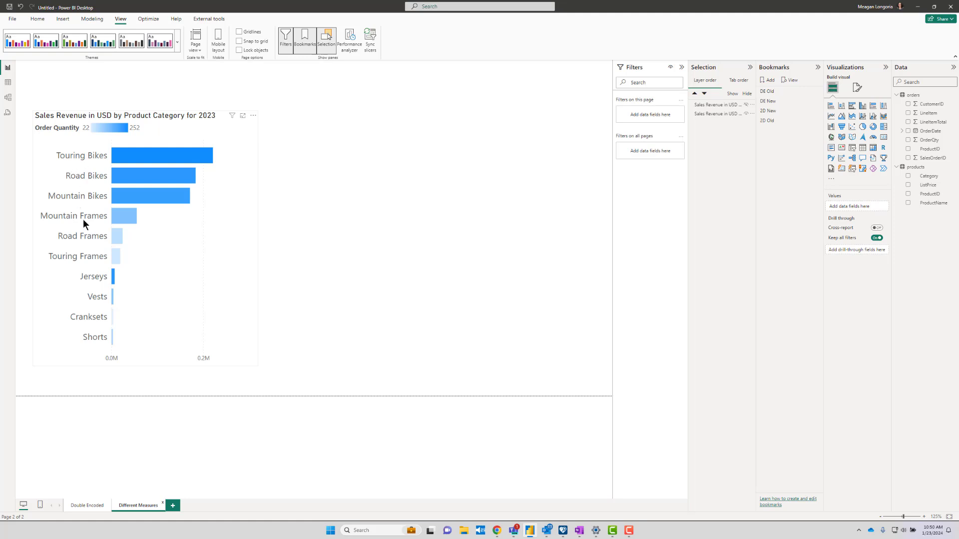
pyautogui.moveTo(205, 262)
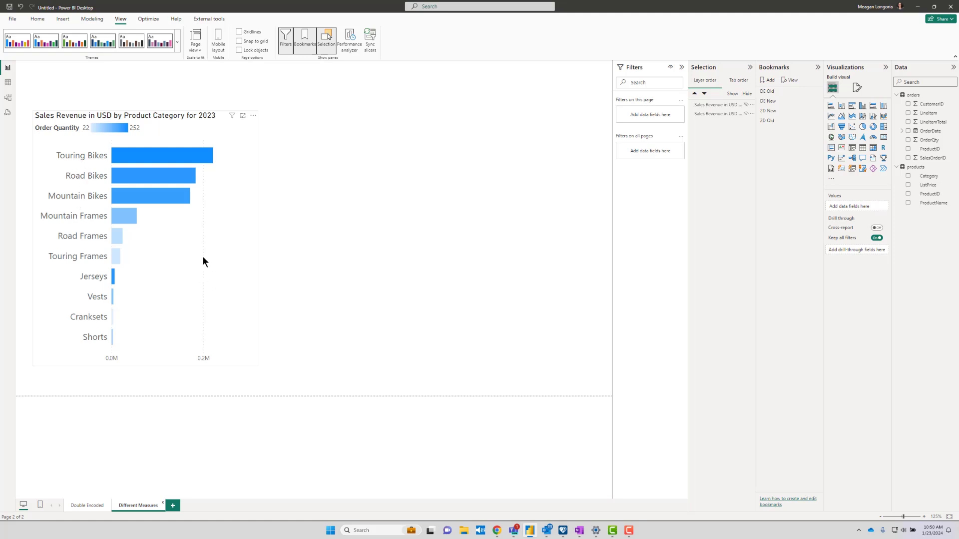
pyautogui.moveTo(127, 216)
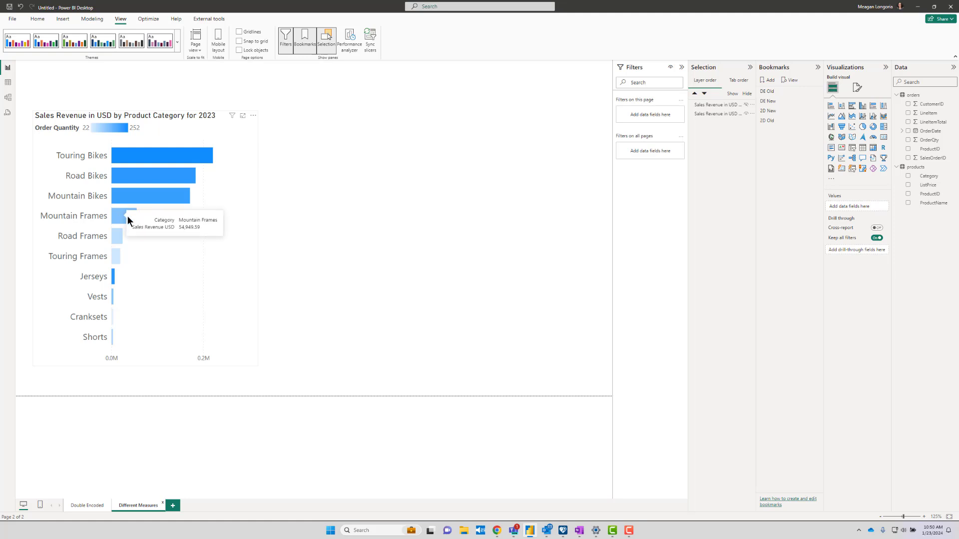
pyautogui.moveTo(225, 227)
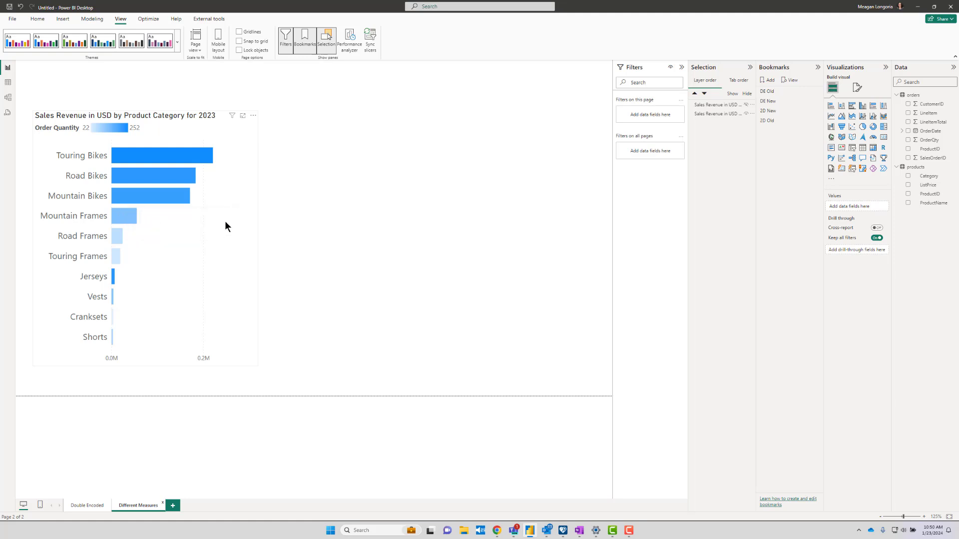
pyautogui.moveTo(174, 176)
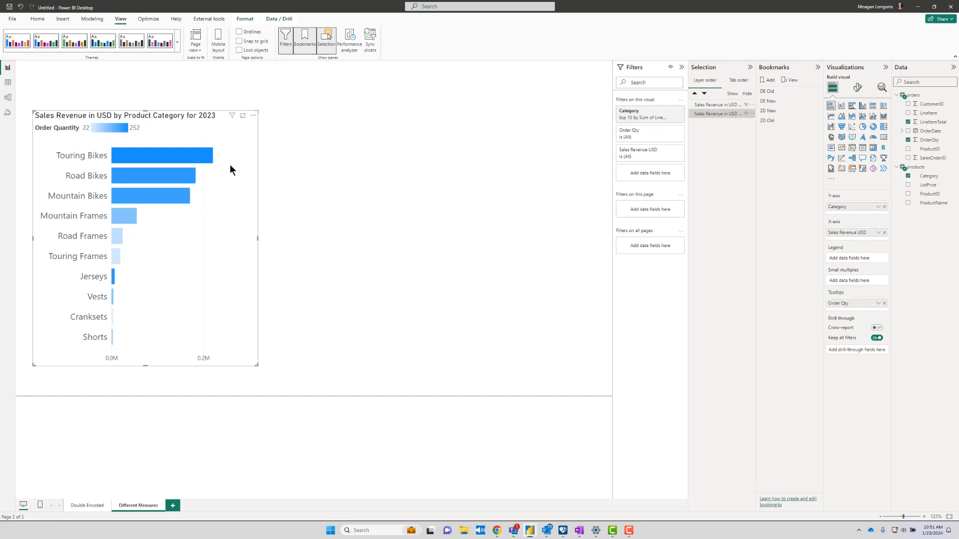
pyautogui.moveTo(146, 164)
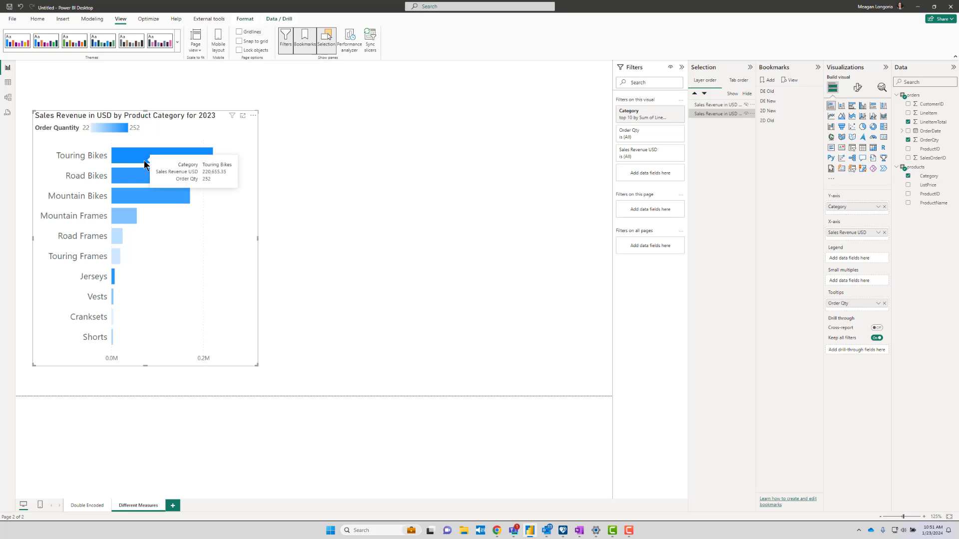
pyautogui.moveTo(146, 172)
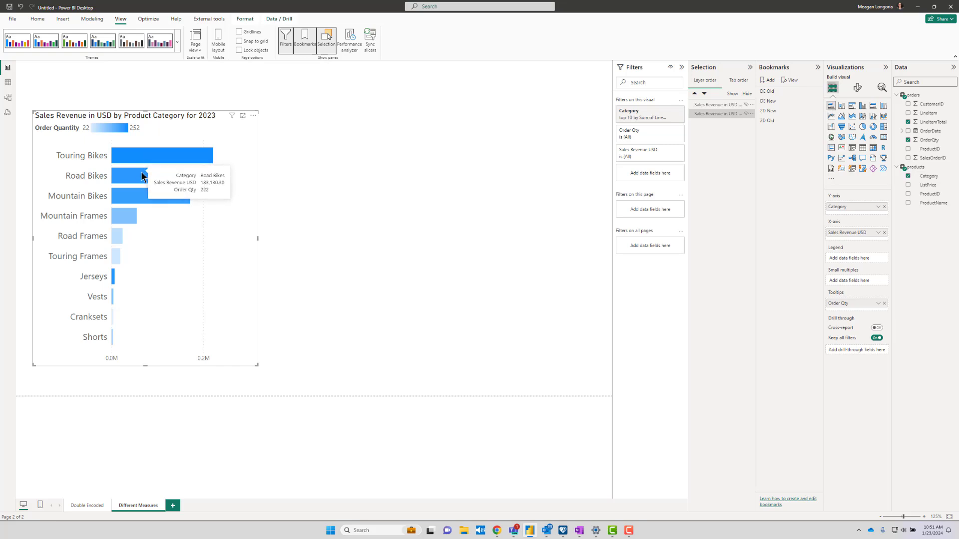
pyautogui.moveTo(127, 196)
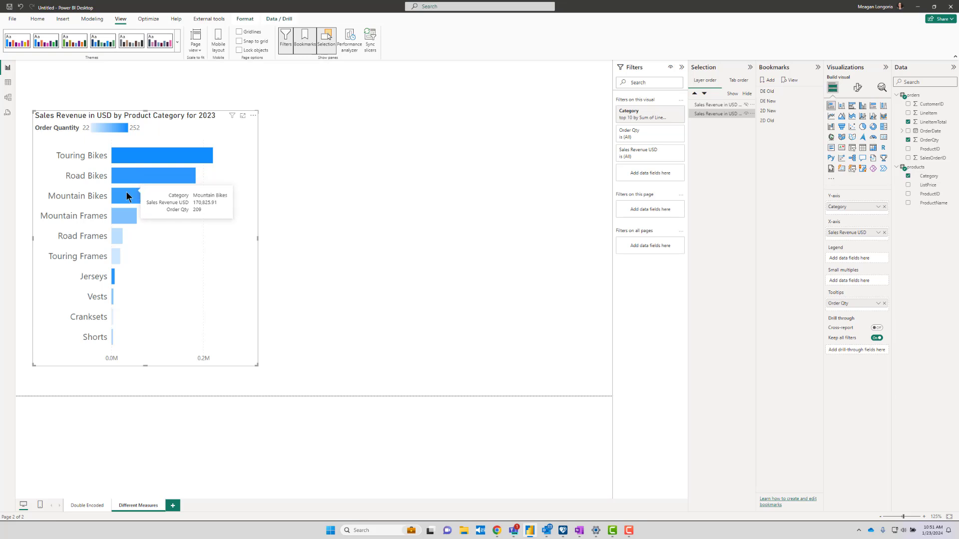
pyautogui.moveTo(126, 217)
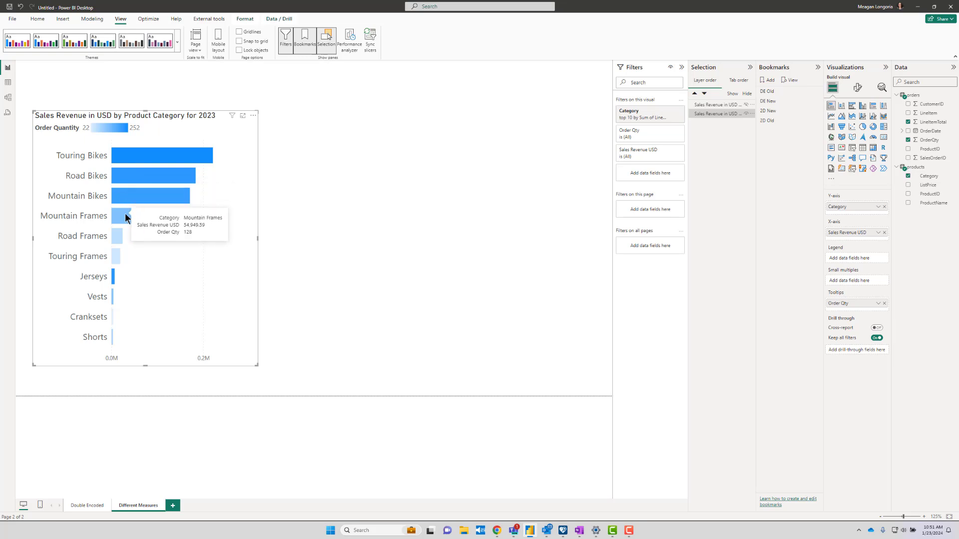
pyautogui.moveTo(118, 236)
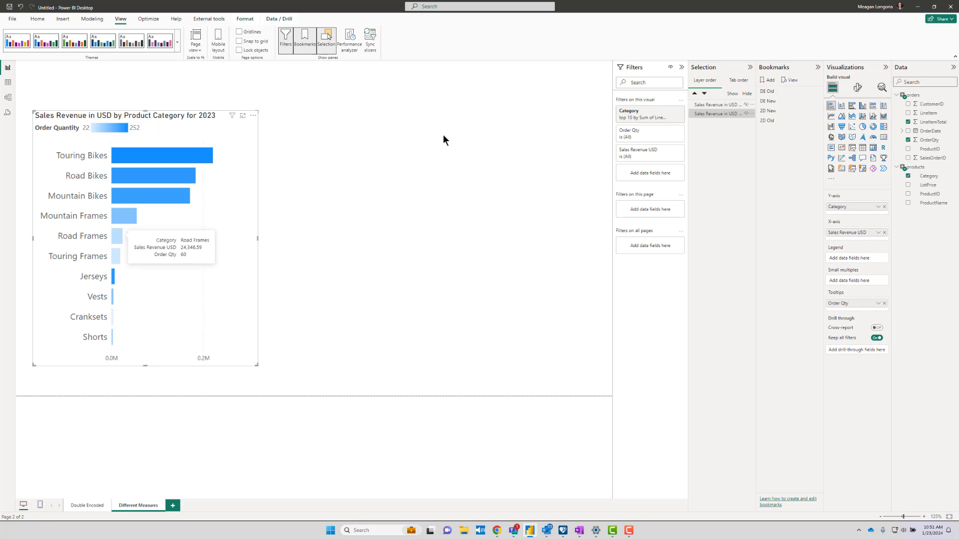
pyautogui.moveTo(192, 180)
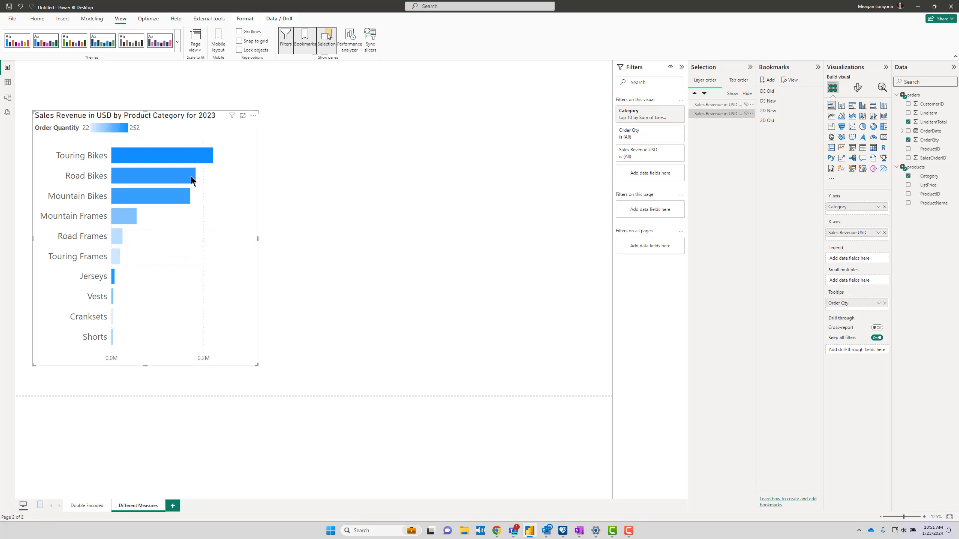
pyautogui.moveTo(257, 279)
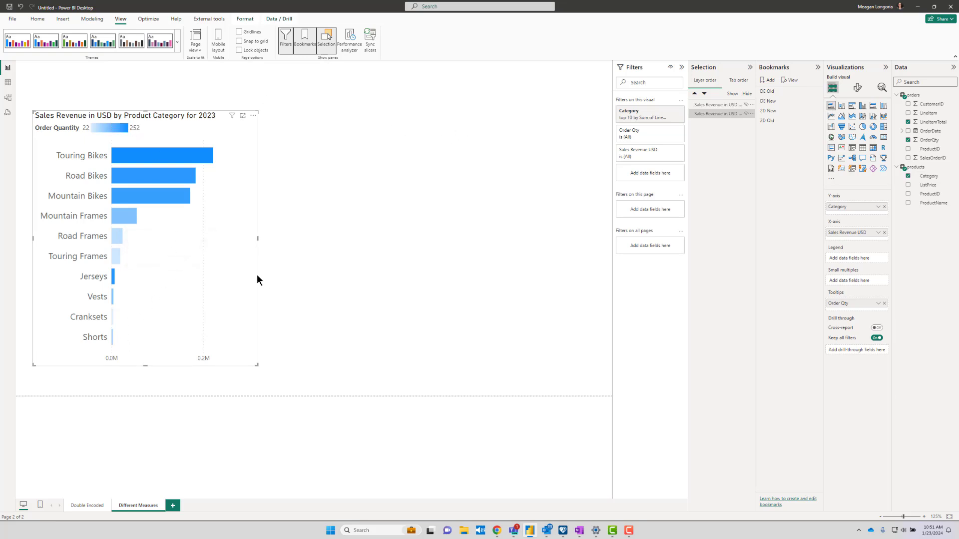
pyautogui.moveTo(197, 276)
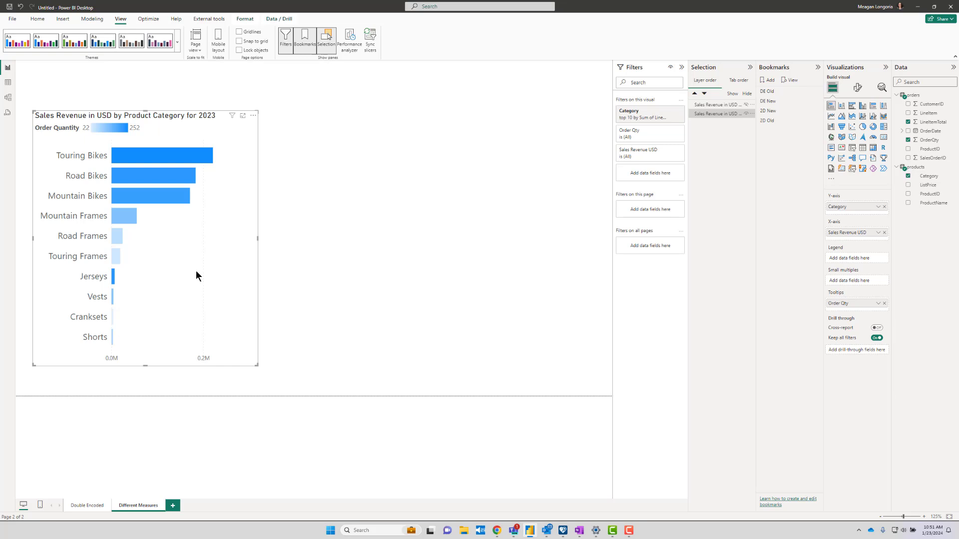
pyautogui.moveTo(148, 160)
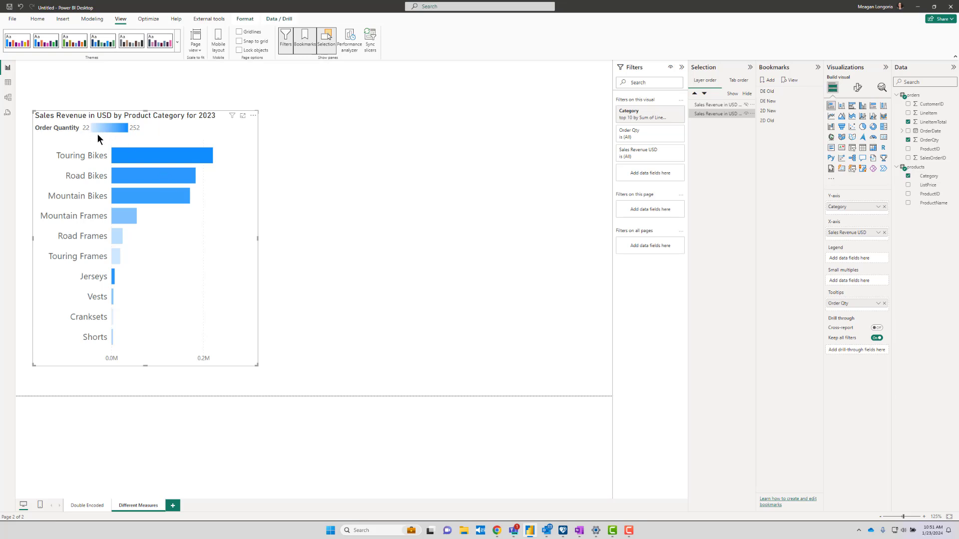
pyautogui.moveTo(114, 292)
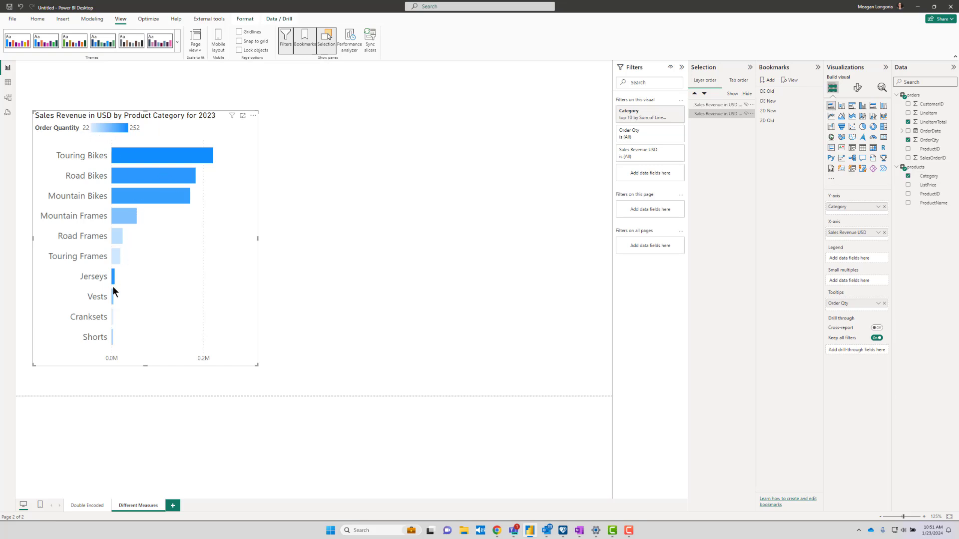
pyautogui.moveTo(210, 270)
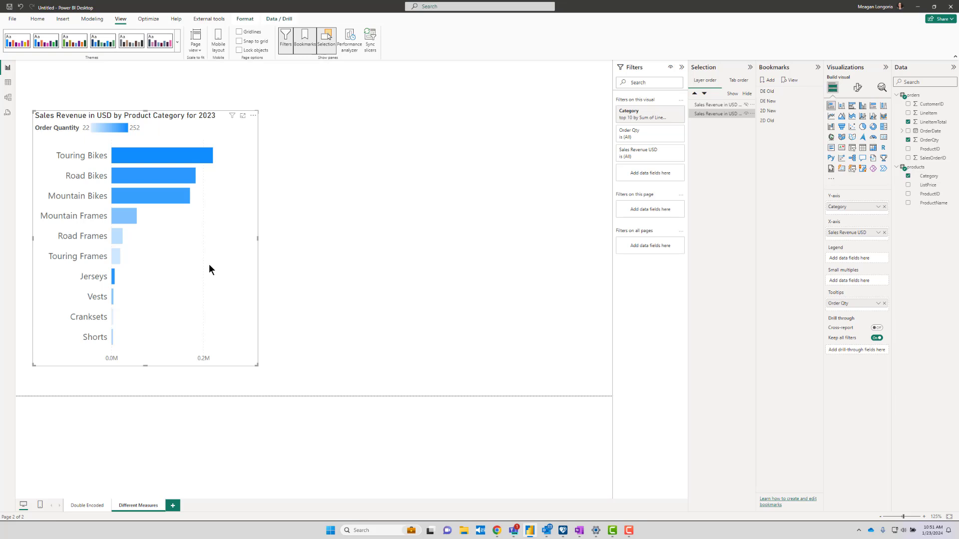
pyautogui.moveTo(168, 129)
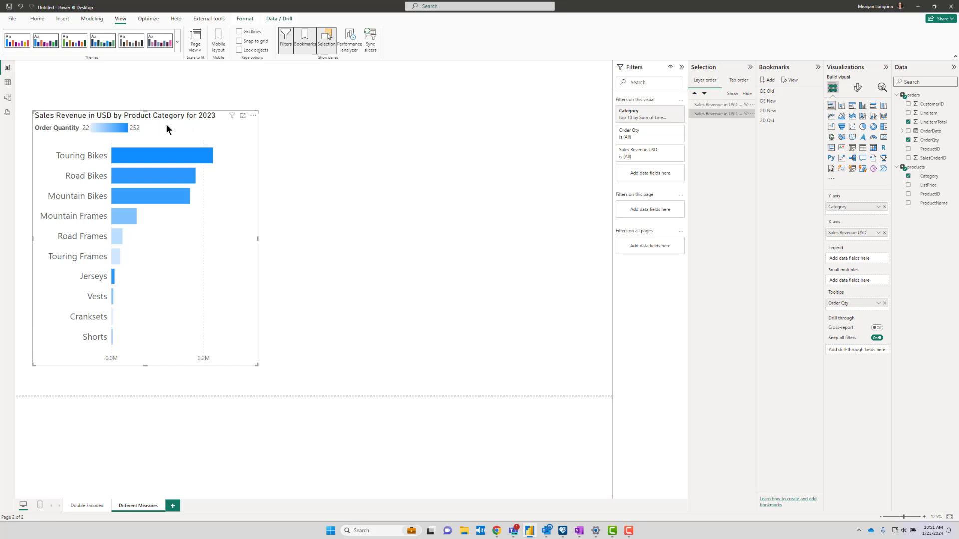
pyautogui.moveTo(185, 163)
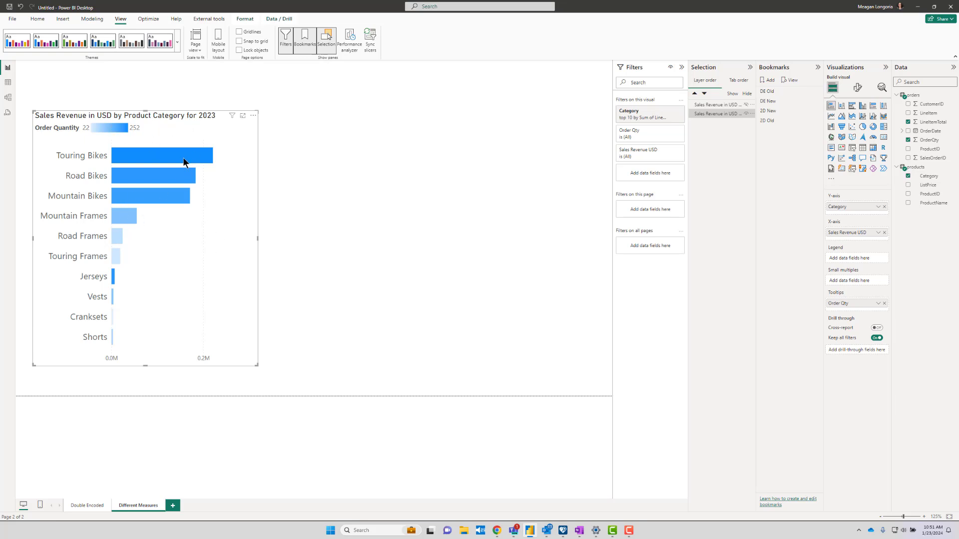
pyautogui.moveTo(779, 110)
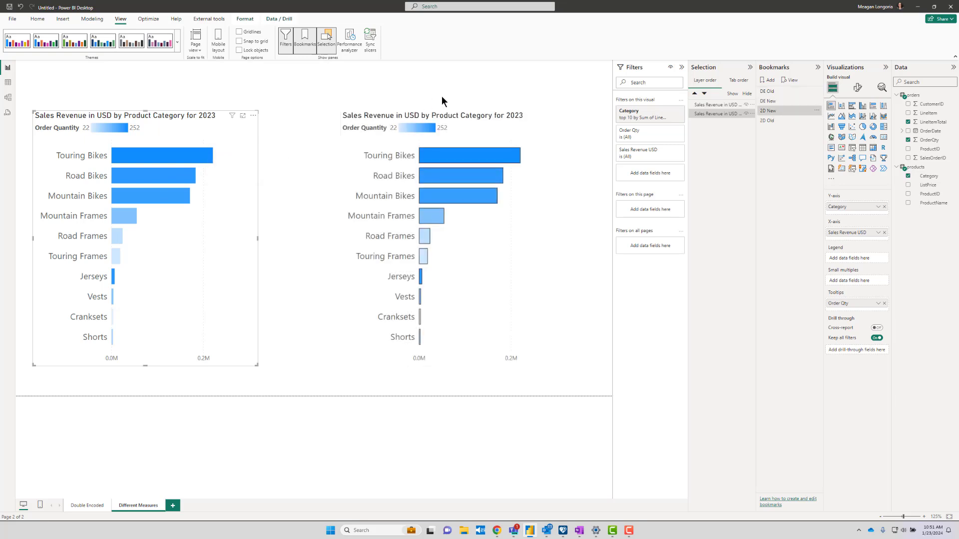
pyautogui.moveTo(547, 313)
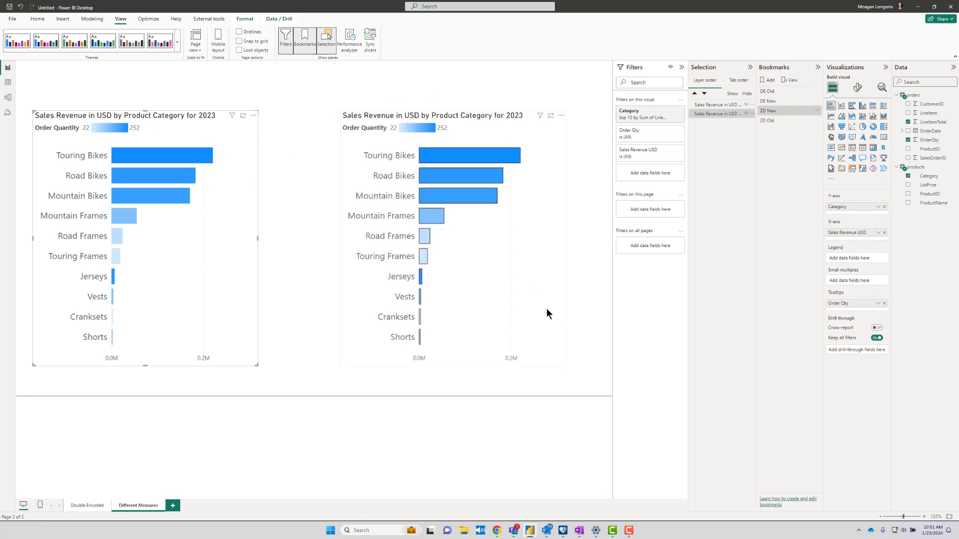
pyautogui.moveTo(530, 307)
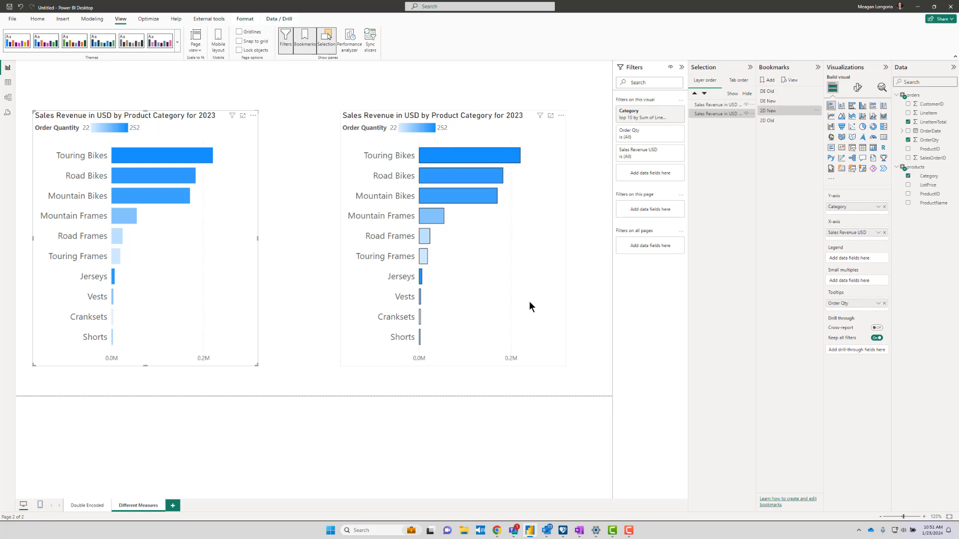
pyautogui.moveTo(516, 286)
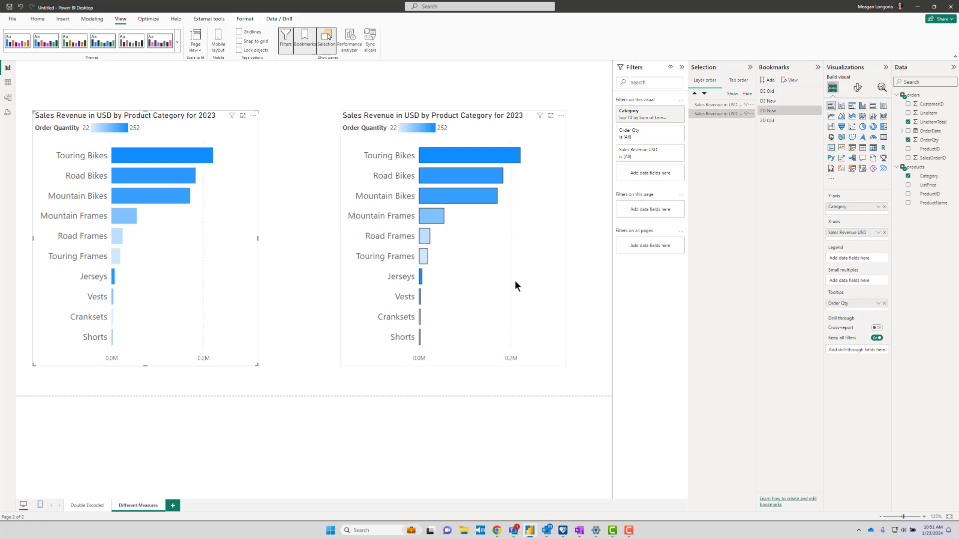
pyautogui.moveTo(468, 293)
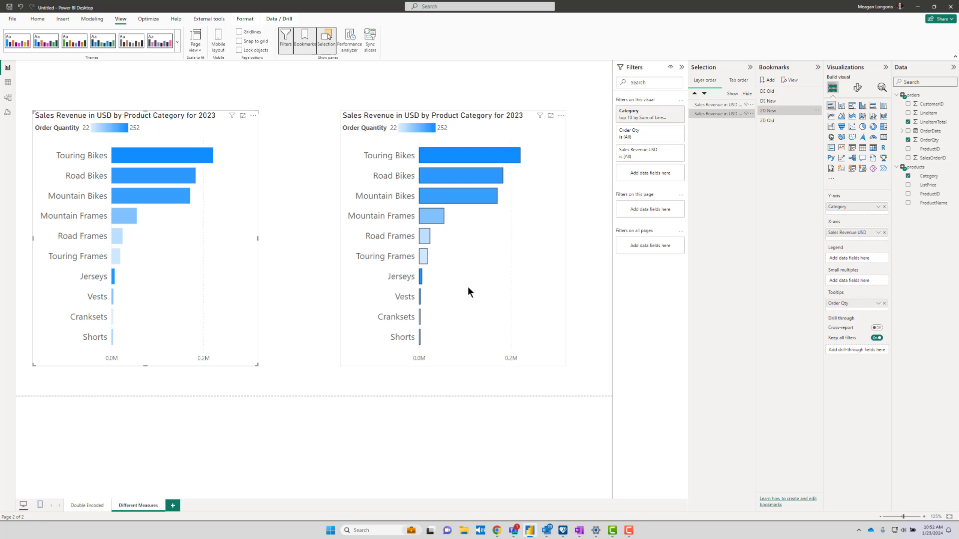
pyautogui.moveTo(443, 155)
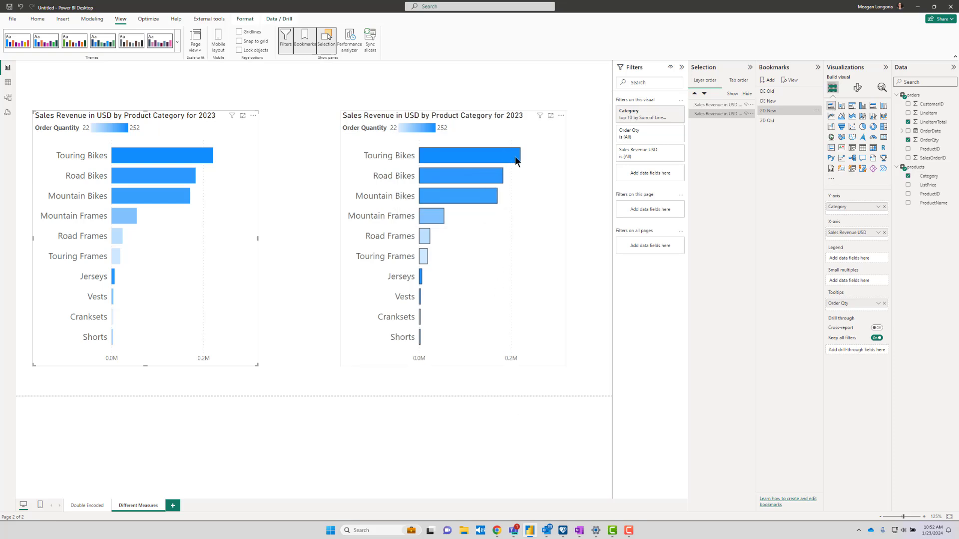
pyautogui.moveTo(522, 155)
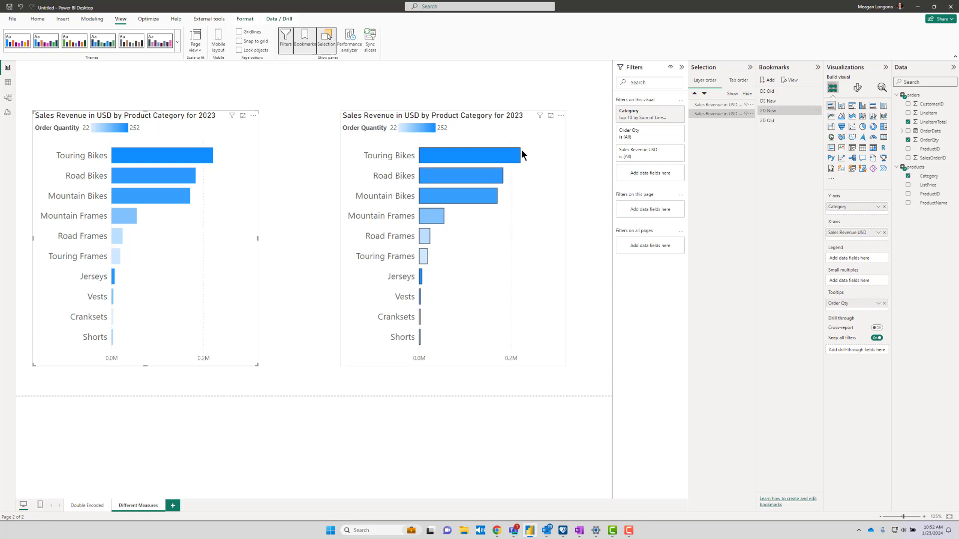
pyautogui.moveTo(449, 157)
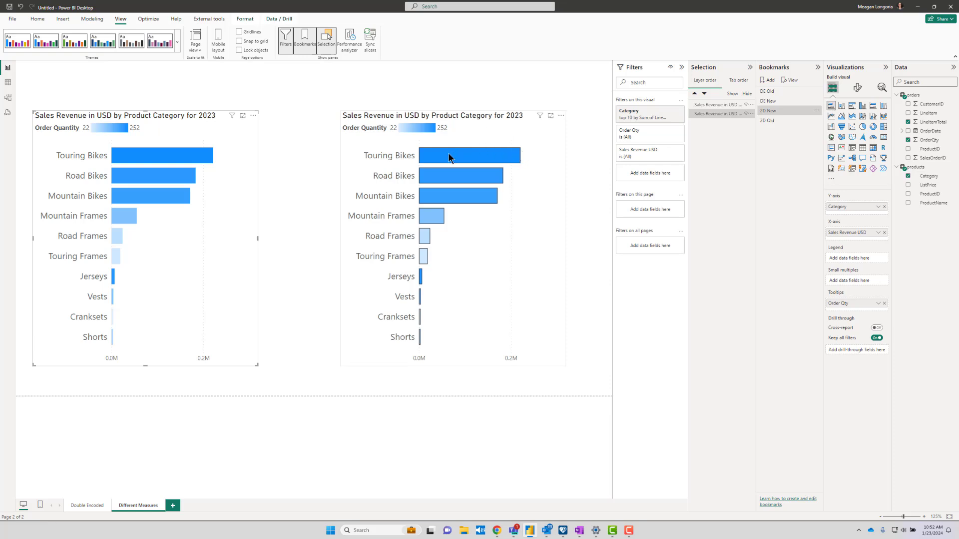
pyautogui.moveTo(449, 156)
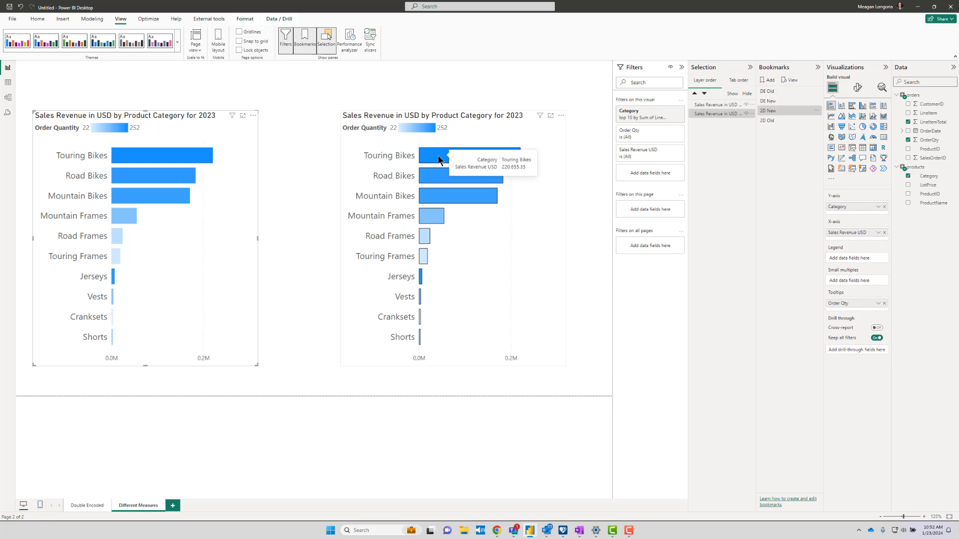
pyautogui.moveTo(454, 361)
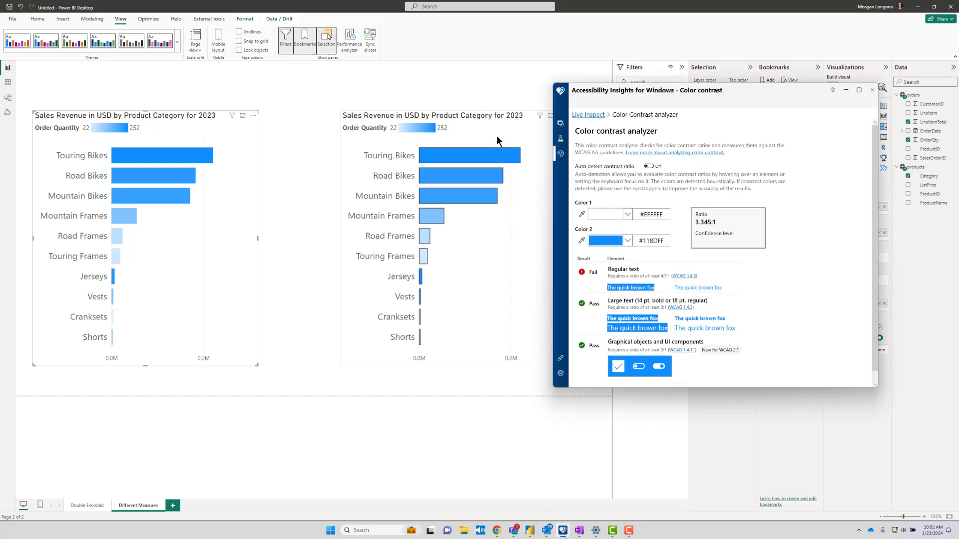
pyautogui.moveTo(581, 213)
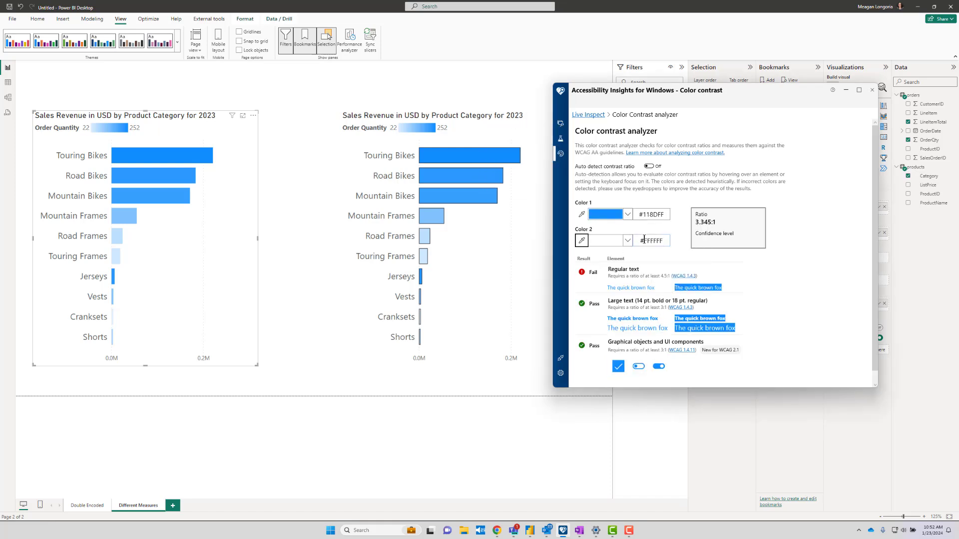
# Step: Enter #333 as Color 2 against #118DFF and highlight the 3.777:1 ratio
pyautogui.write('#333333')
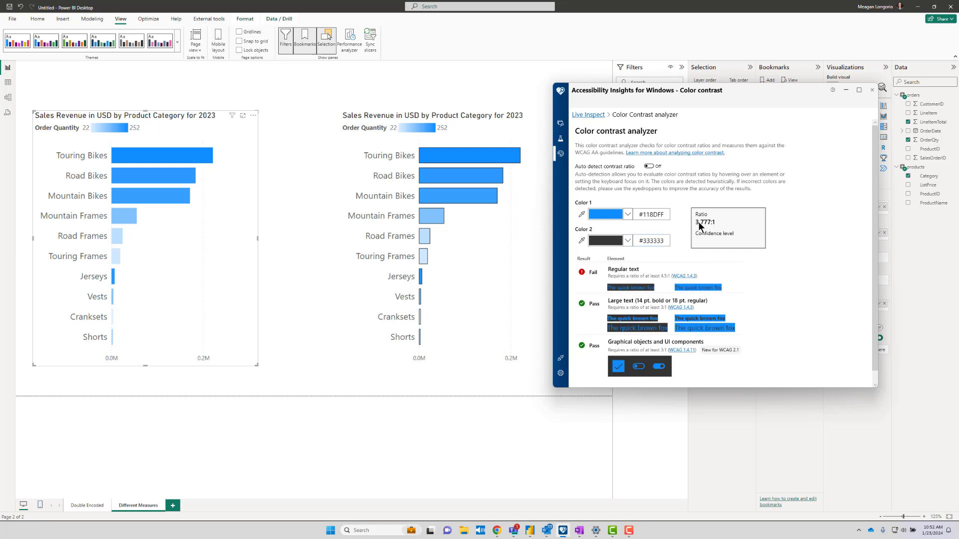
pyautogui.tripleClick(650, 241)
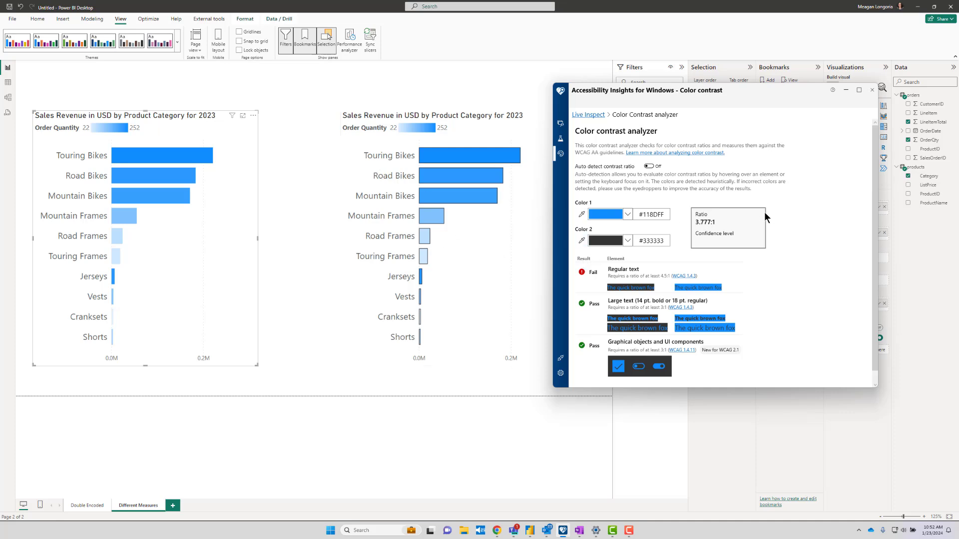
pyautogui.moveTo(829, 101)
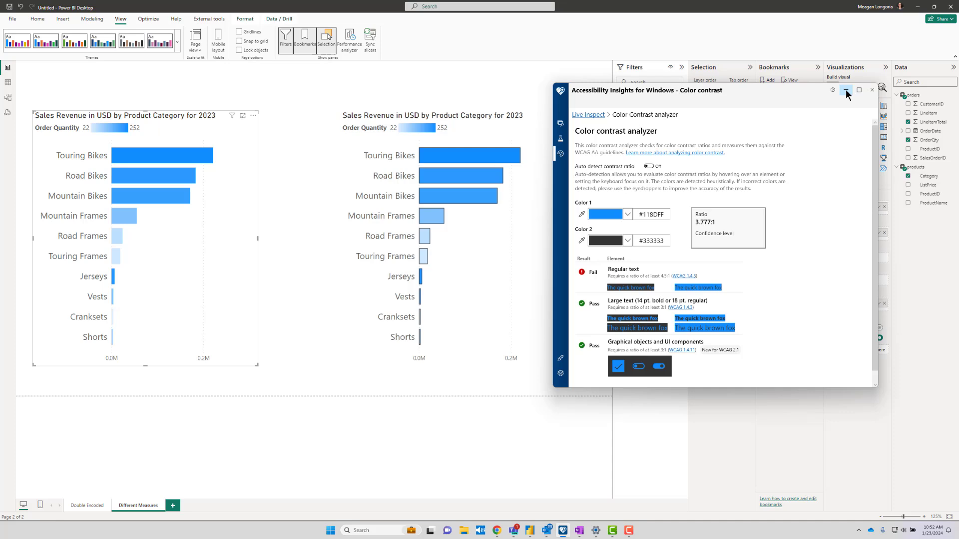
pyautogui.moveTo(847, 95)
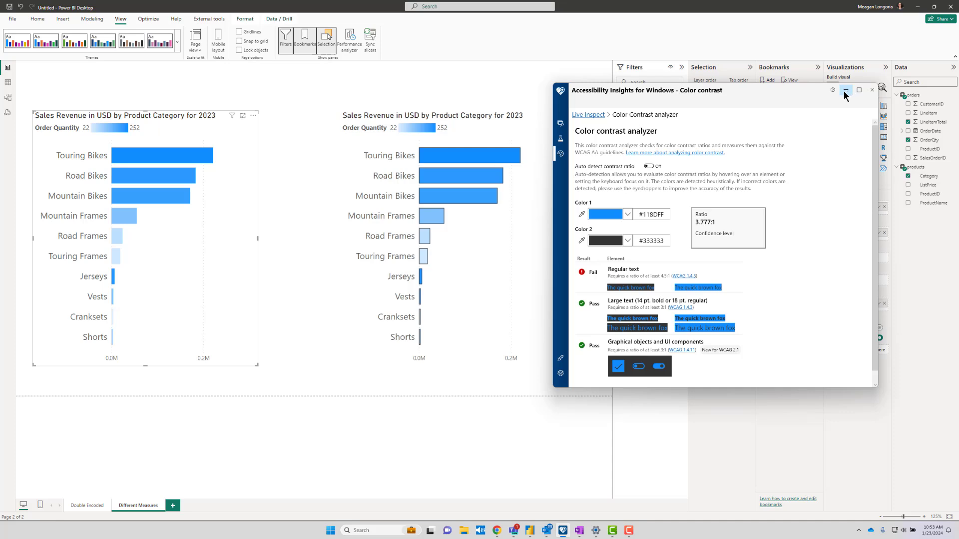
pyautogui.moveTo(837, 102)
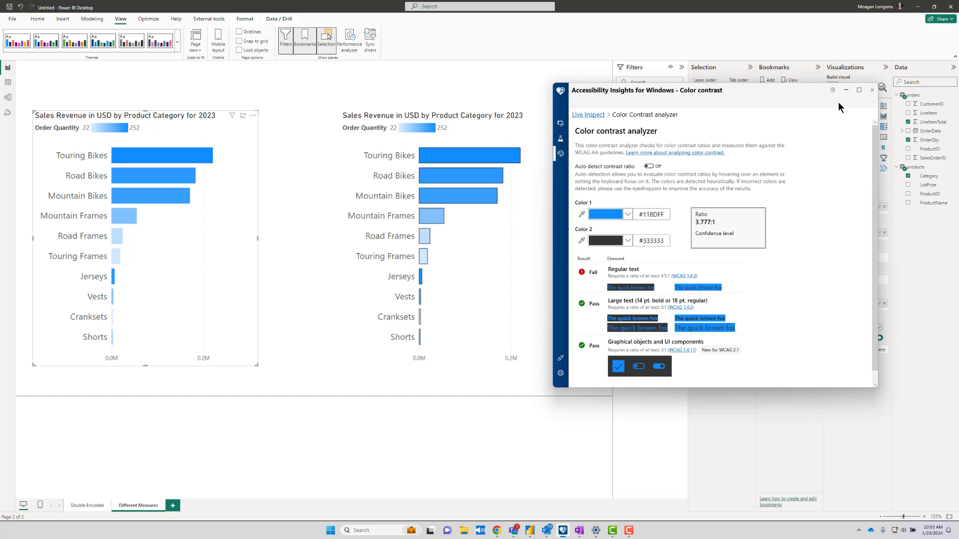
pyautogui.moveTo(655, 135)
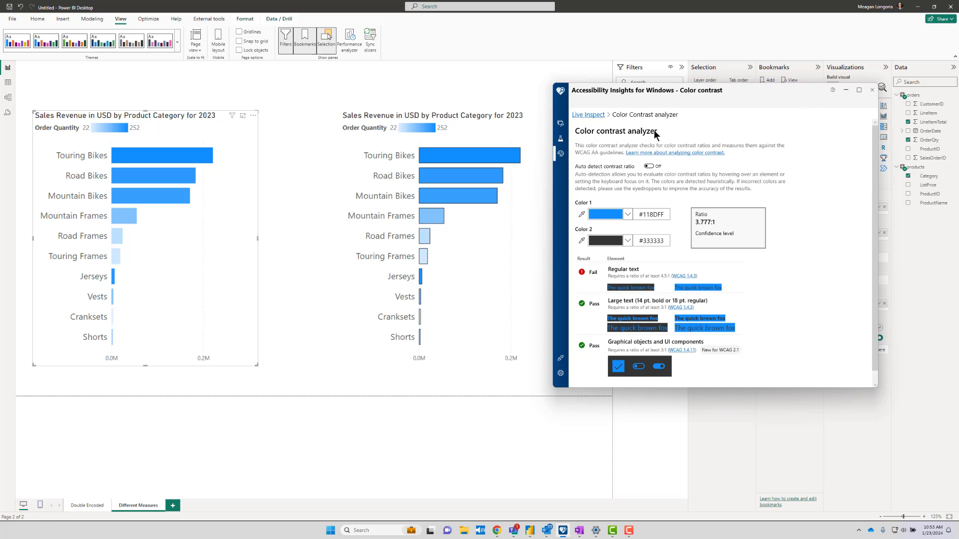
pyautogui.moveTo(780, 124)
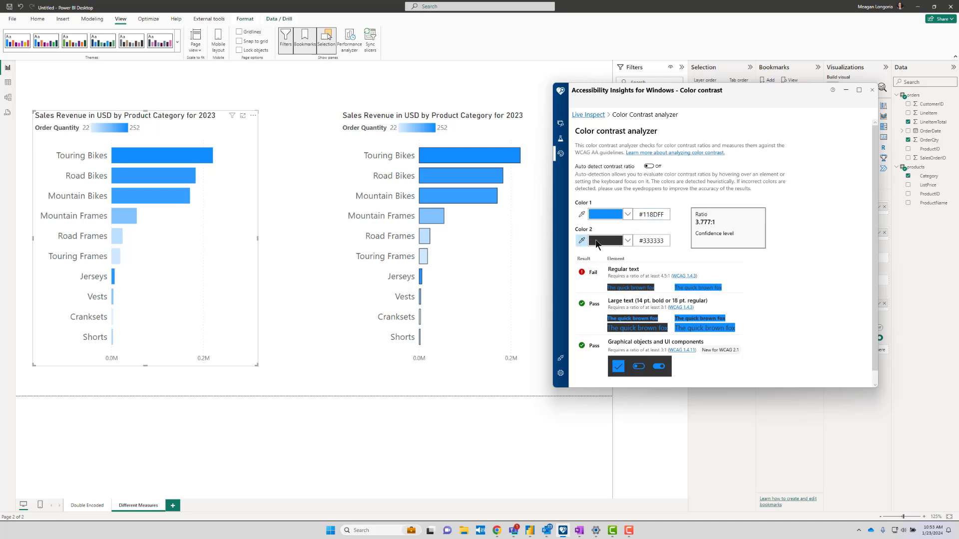
pyautogui.moveTo(680, 248)
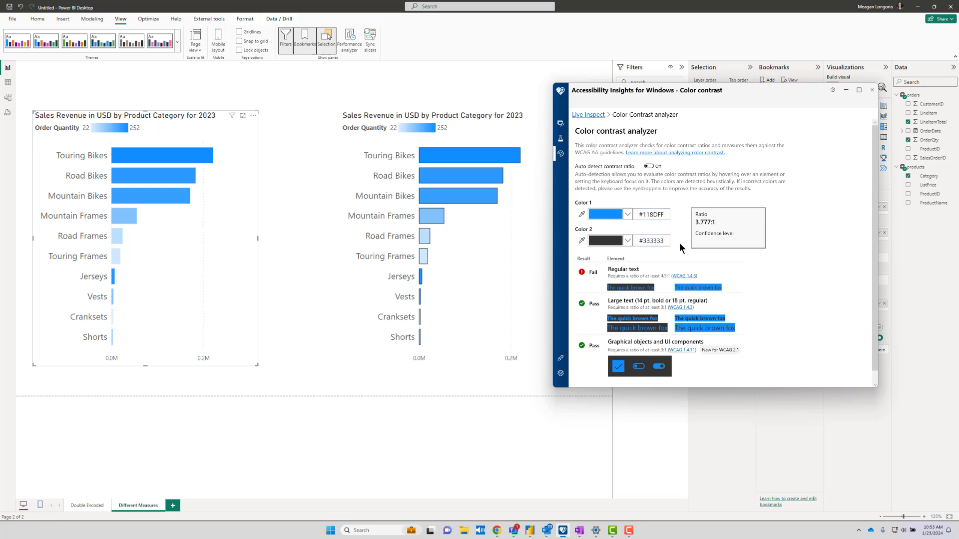
pyautogui.moveTo(448, 87)
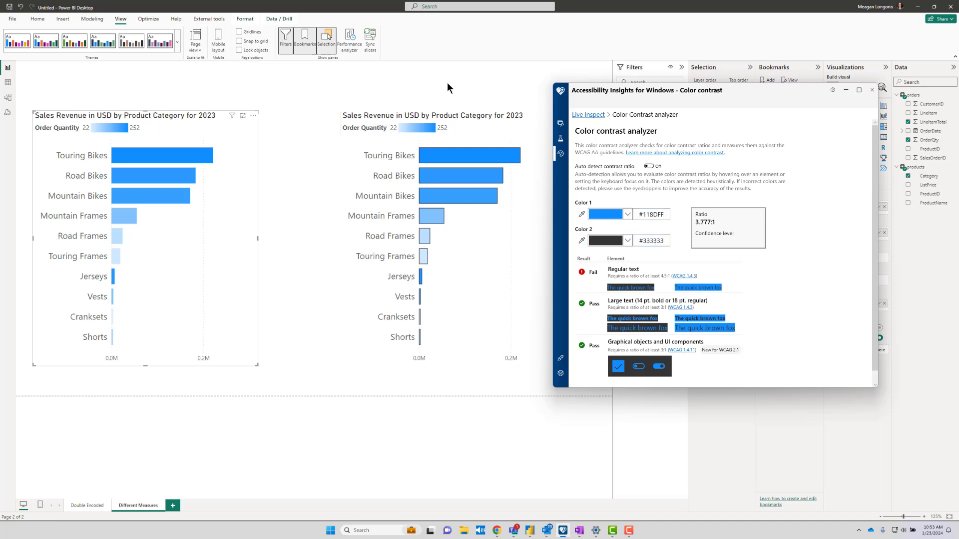
pyautogui.moveTo(420, 88)
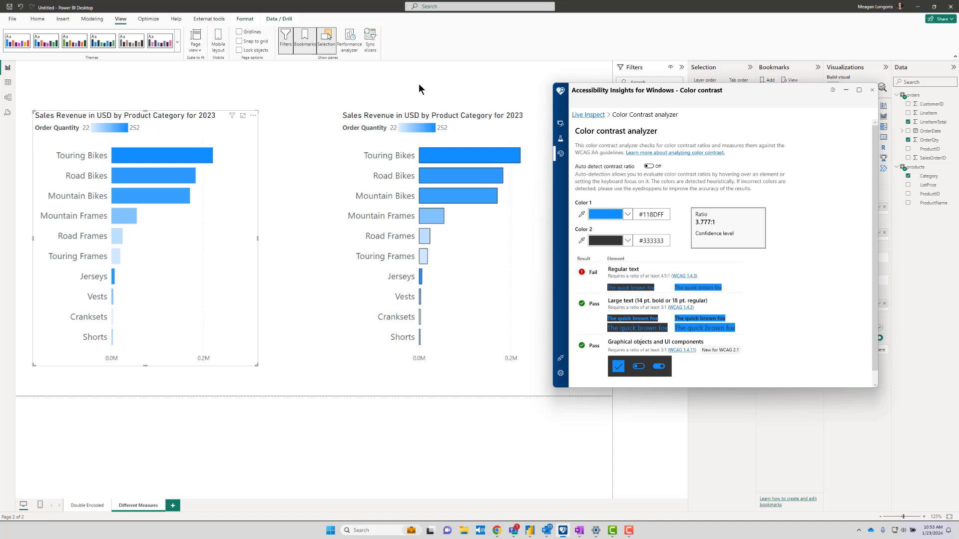
pyautogui.moveTo(797, 119)
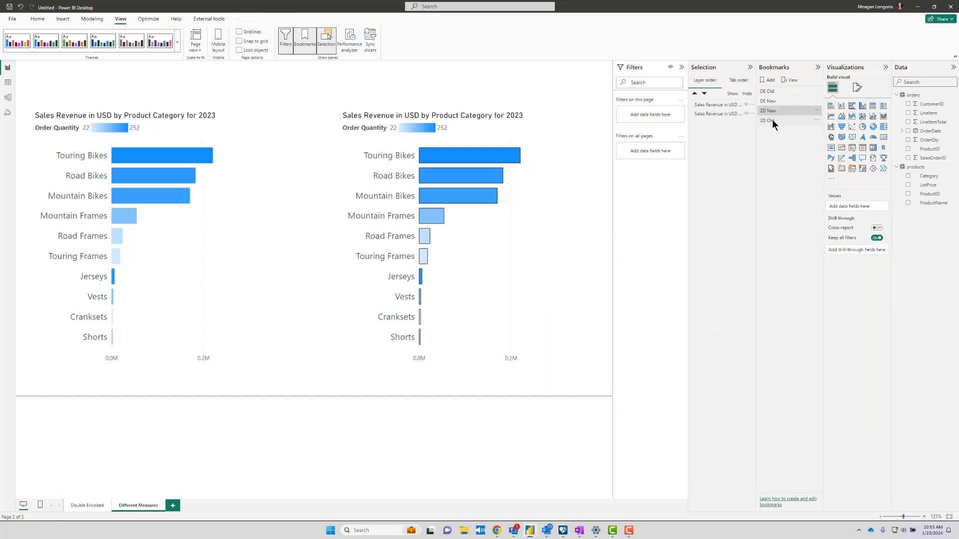
# Step: Switch to the 2D Old bookmark, then back to 2D New showing both charts
pyautogui.click(767, 120)
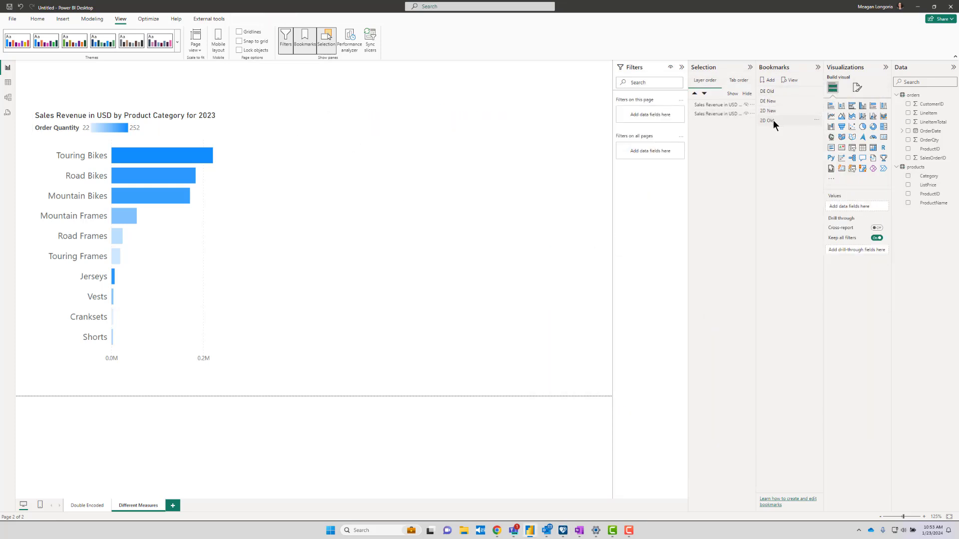
pyautogui.click(767, 111)
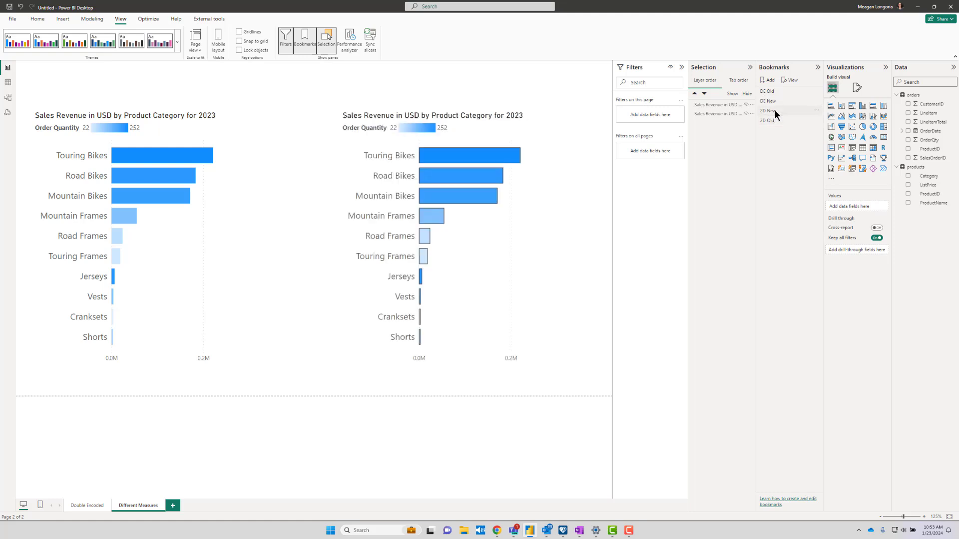